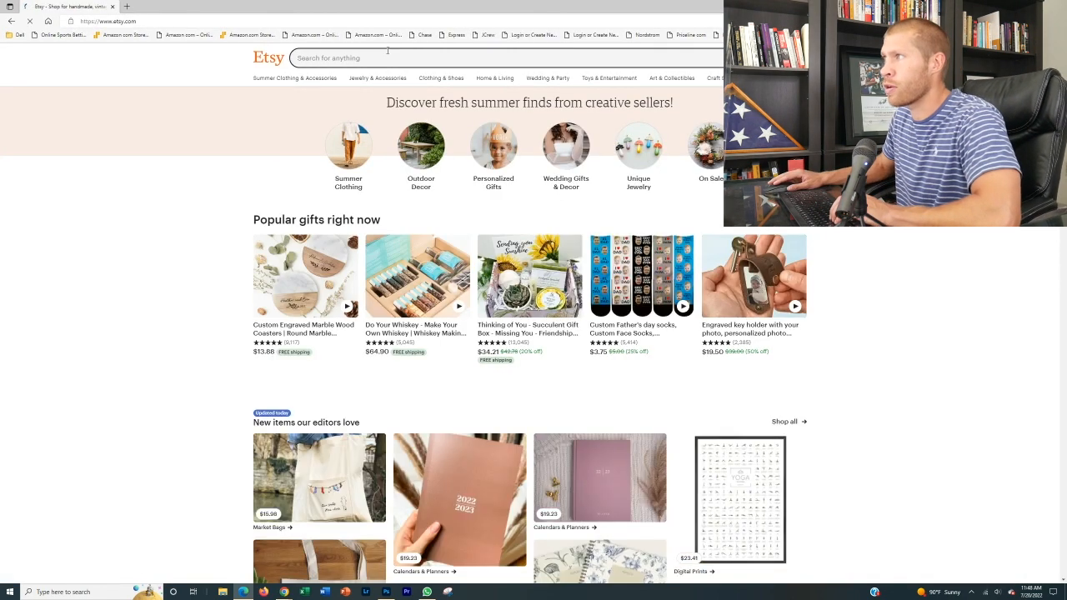
Step: Search Etsy for 'im thinking' and scroll through the loading-icon shirt listings
{"action": "type", "text": "im thin"}
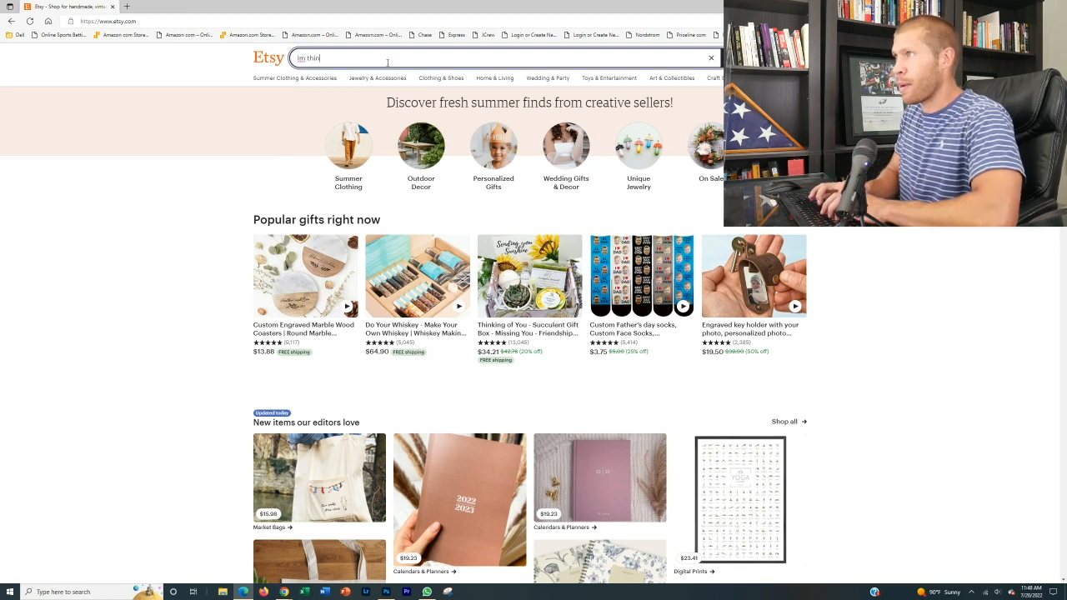
{"action": "type", "text": "king"}
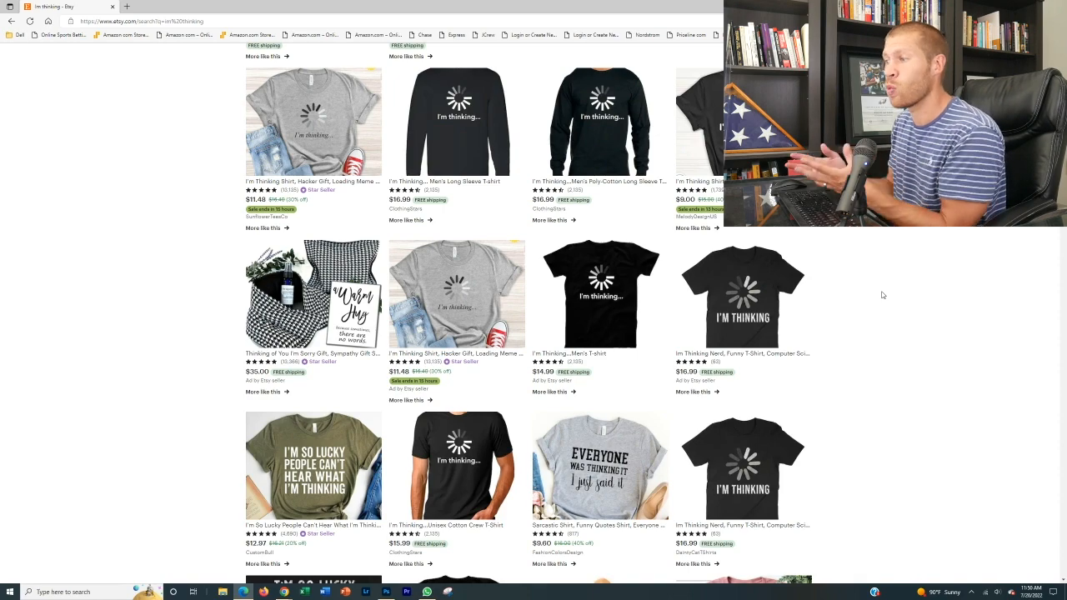
{"action": "scroll", "scroll_direction": "down", "scroll_amount": 3}
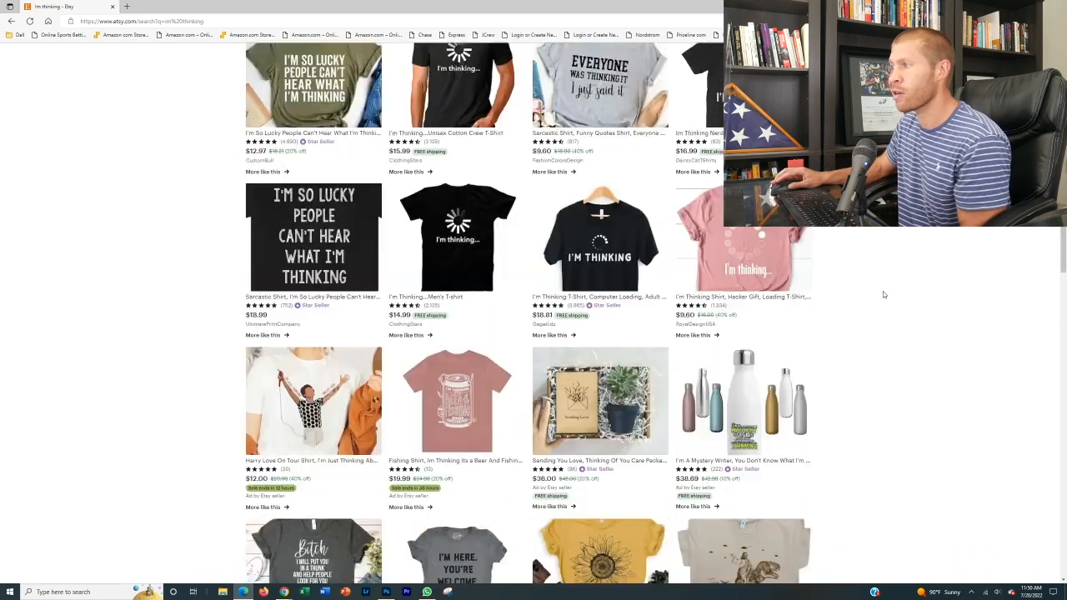
{"action": "scroll", "scroll_direction": "down", "scroll_amount": 3}
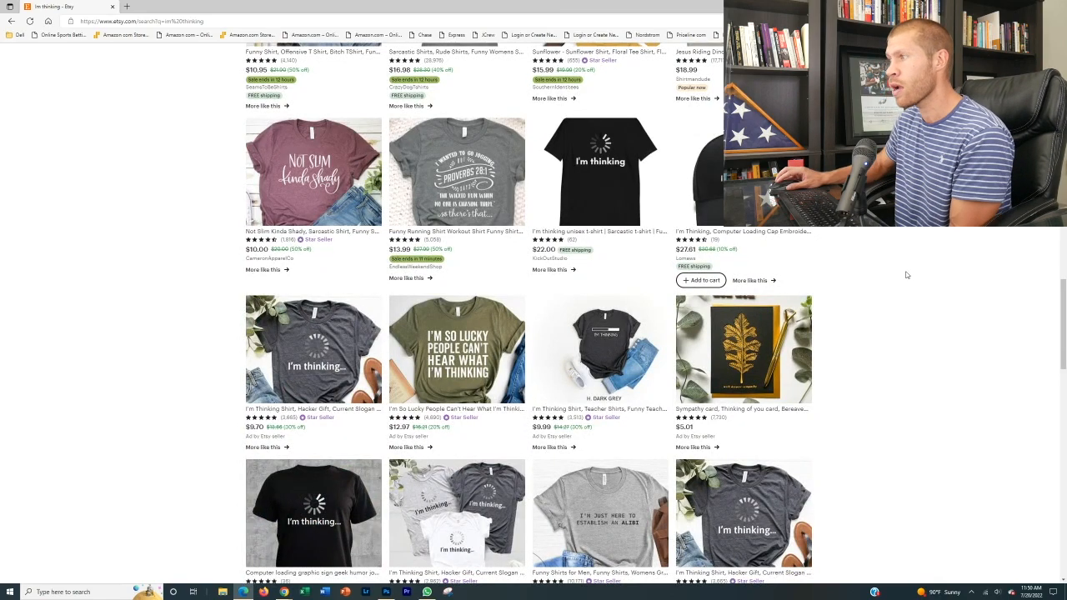
{"action": "scroll", "scroll_direction": "up", "scroll_amount": 3}
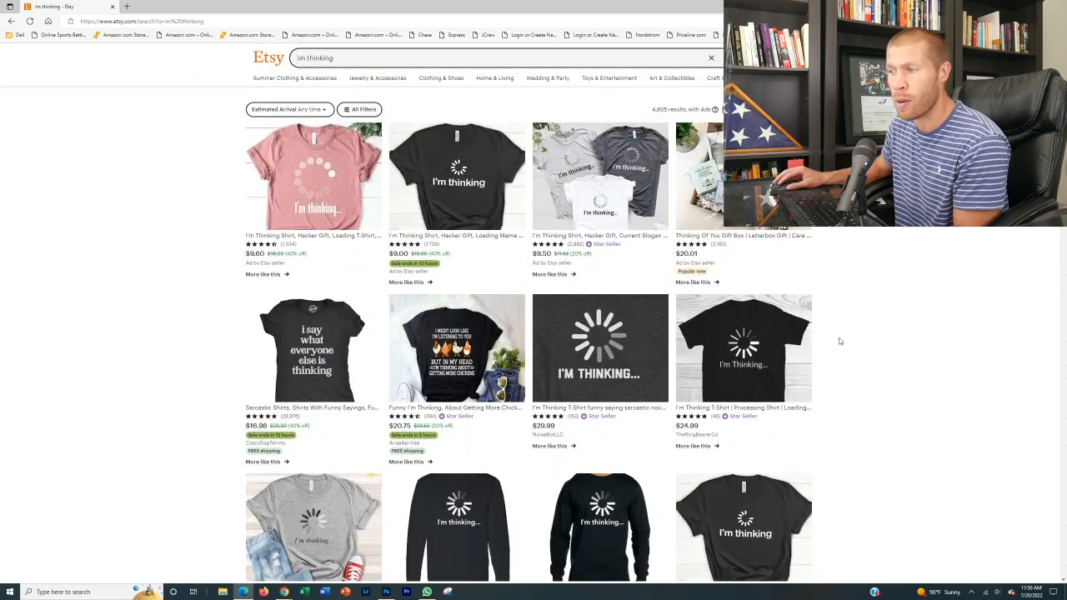
{"action": "mouse_move", "coordinate": [385, 592]}
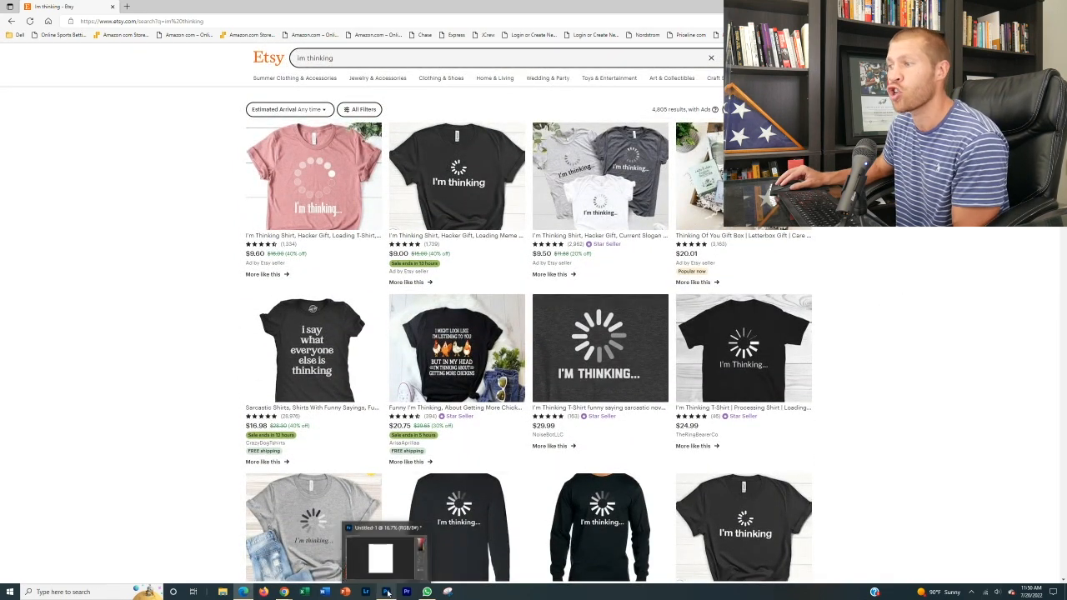
Step: Start a new blank Photoshop document, then move to the Google search page
{"action": "left_click", "coordinate": [387, 591]}
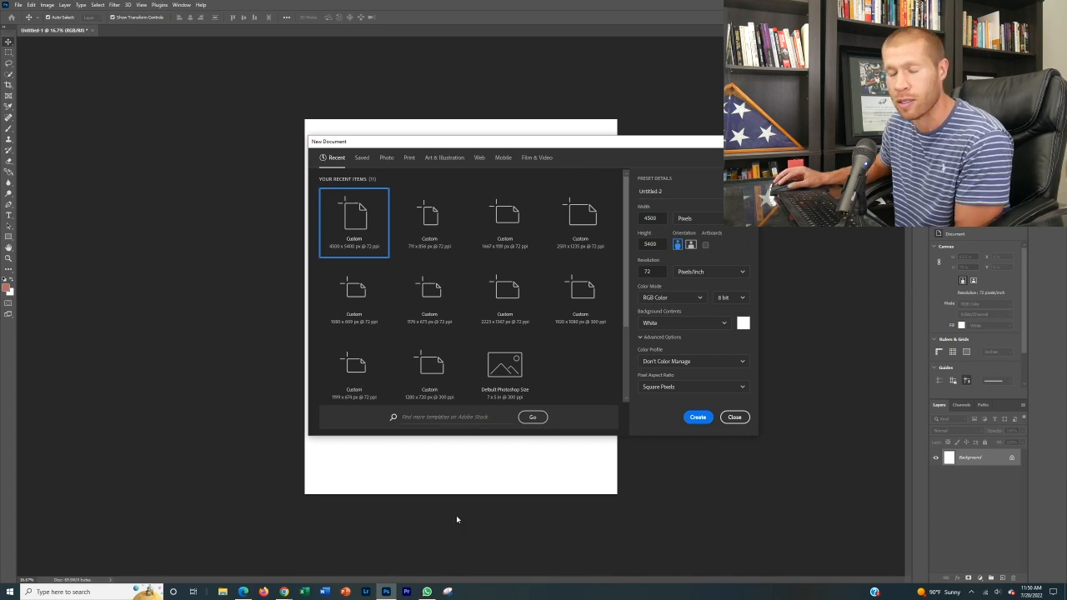
{"action": "mouse_move", "coordinate": [283, 592]}
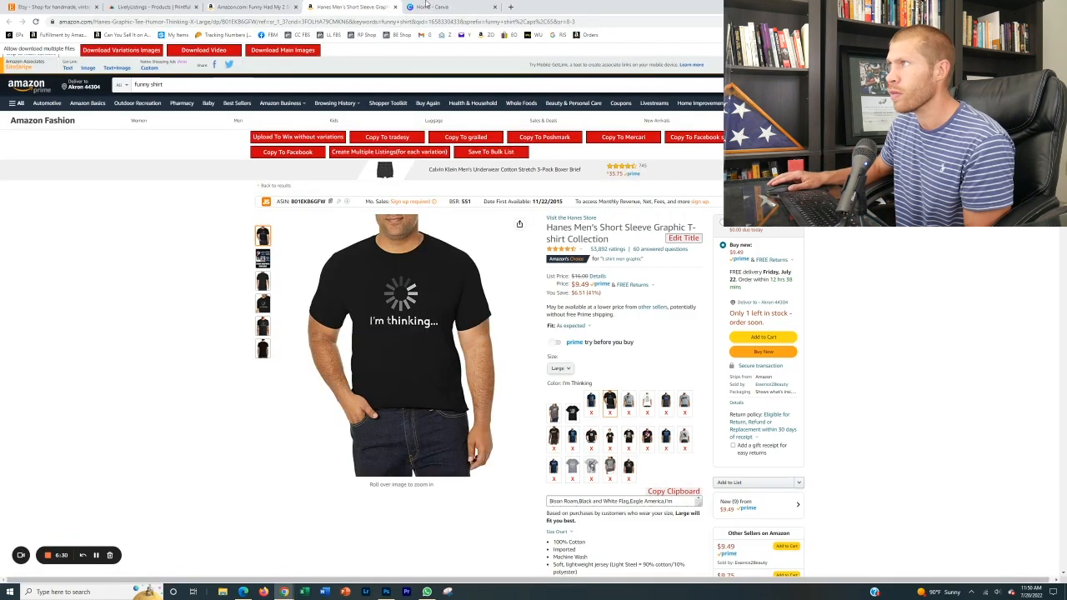
{"action": "left_click", "coordinate": [450, 6]}
{"action": "type", "text": "im th"}
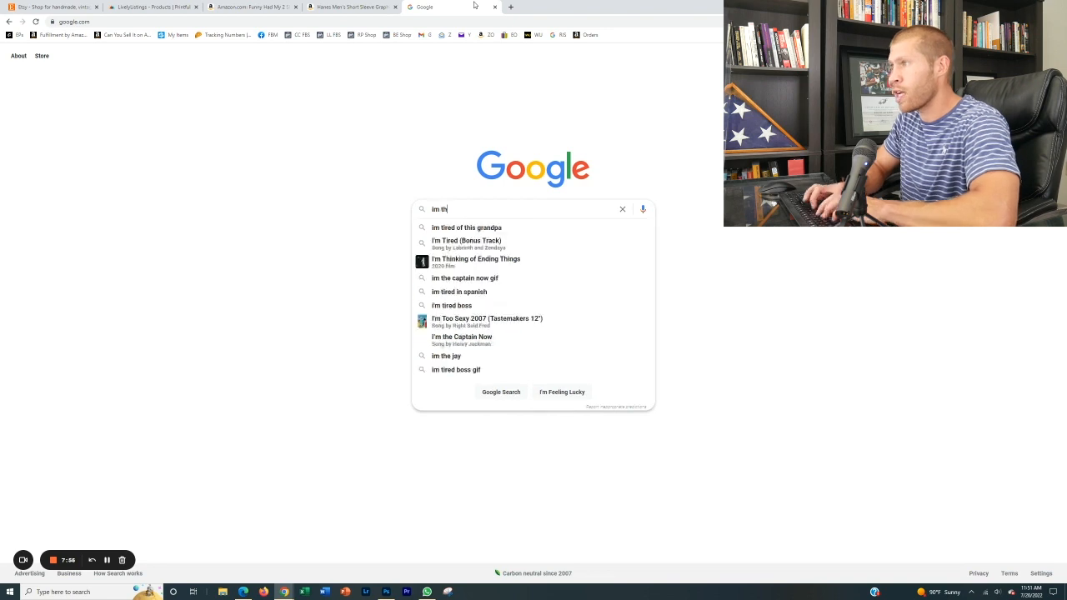
Step: Search Google for 'loading' to read its definition, then return to the blank Photoshop canvas
{"action": "type", "text": "inking"}
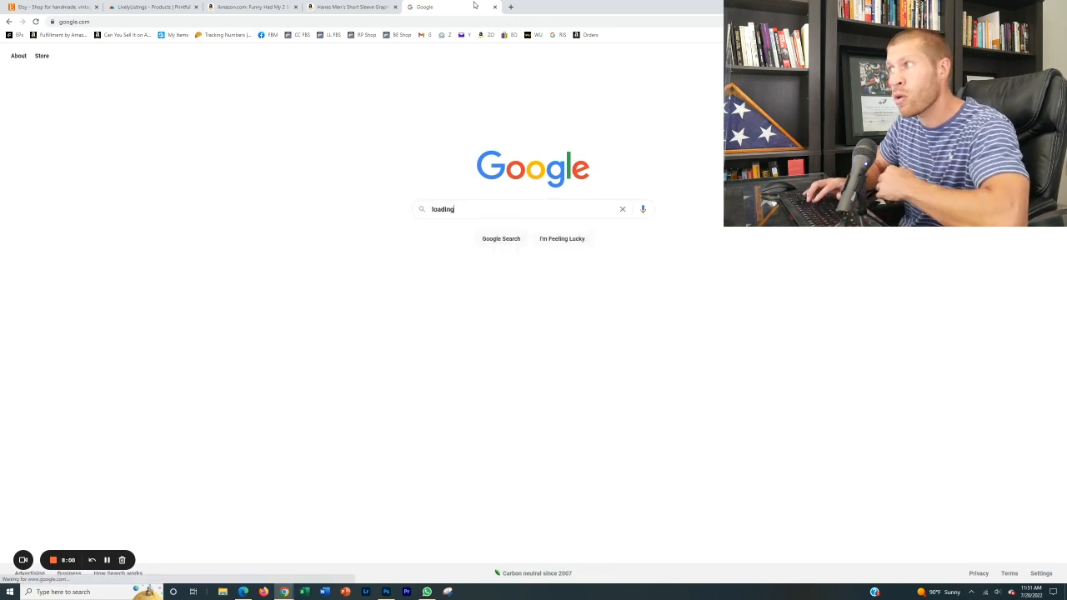
{"action": "key", "text": "Return"}
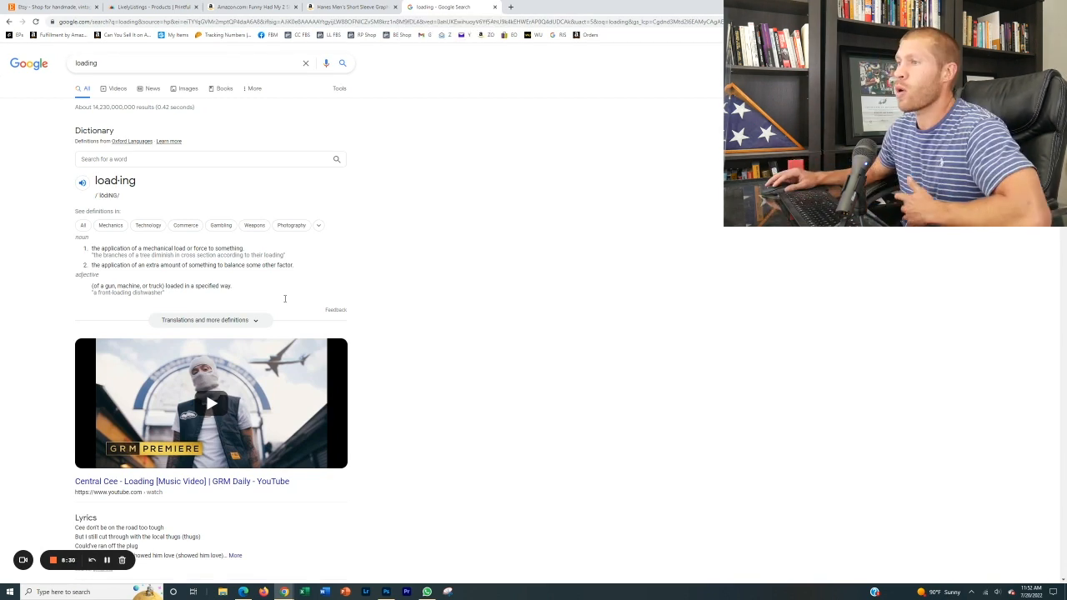
{"action": "left_click", "coordinate": [387, 592]}
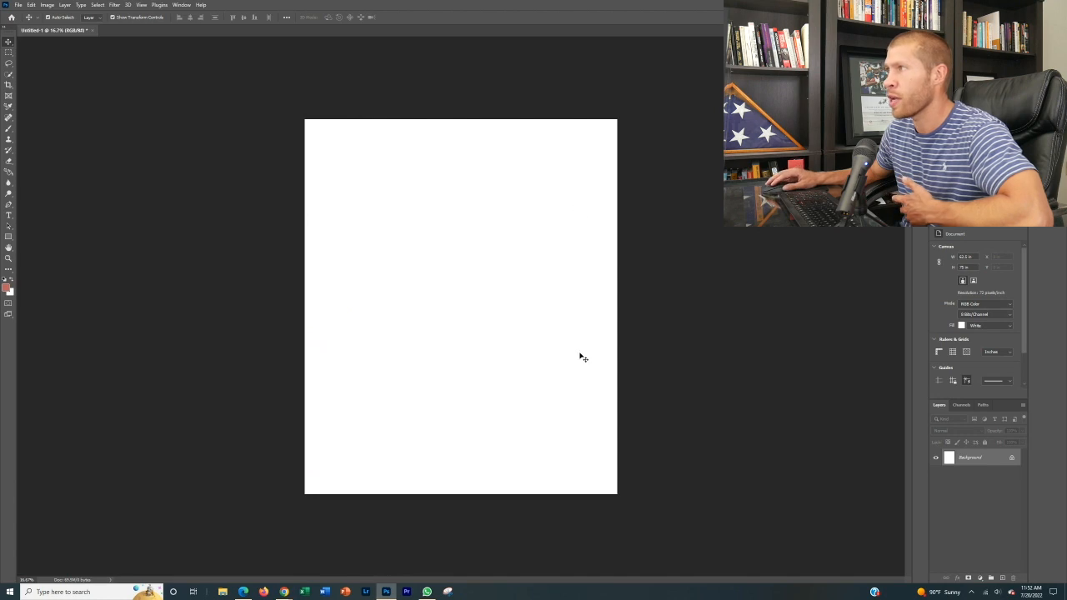
{"action": "mouse_move", "coordinate": [471, 291]}
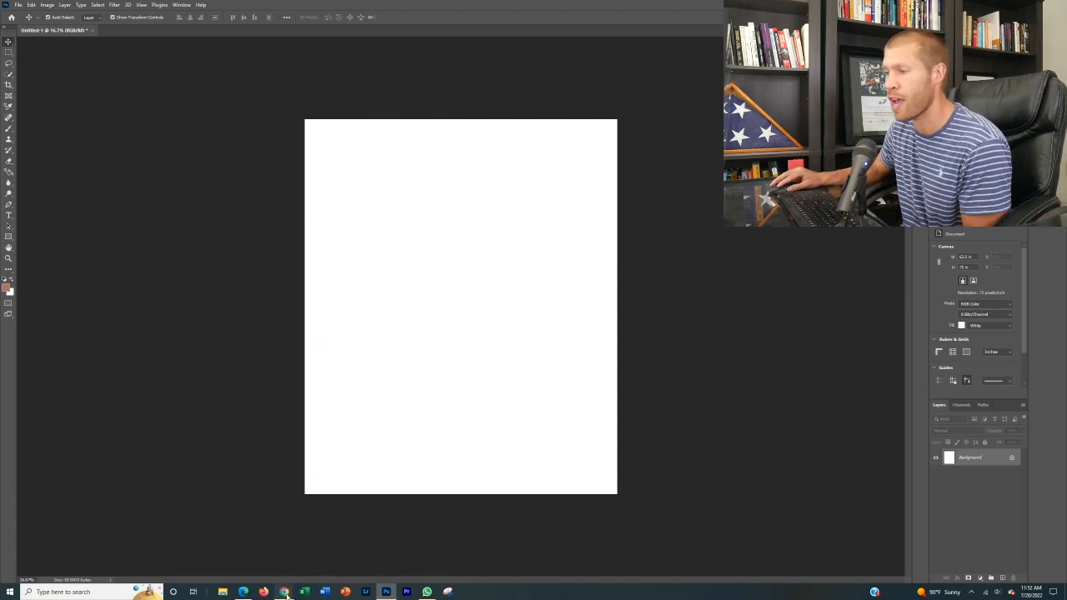
Step: Reference the Amazon shirt, build the LOADING... progress bar with HOLD YOUR BREATH text, then return to the browser
{"action": "left_click", "coordinate": [284, 592]}
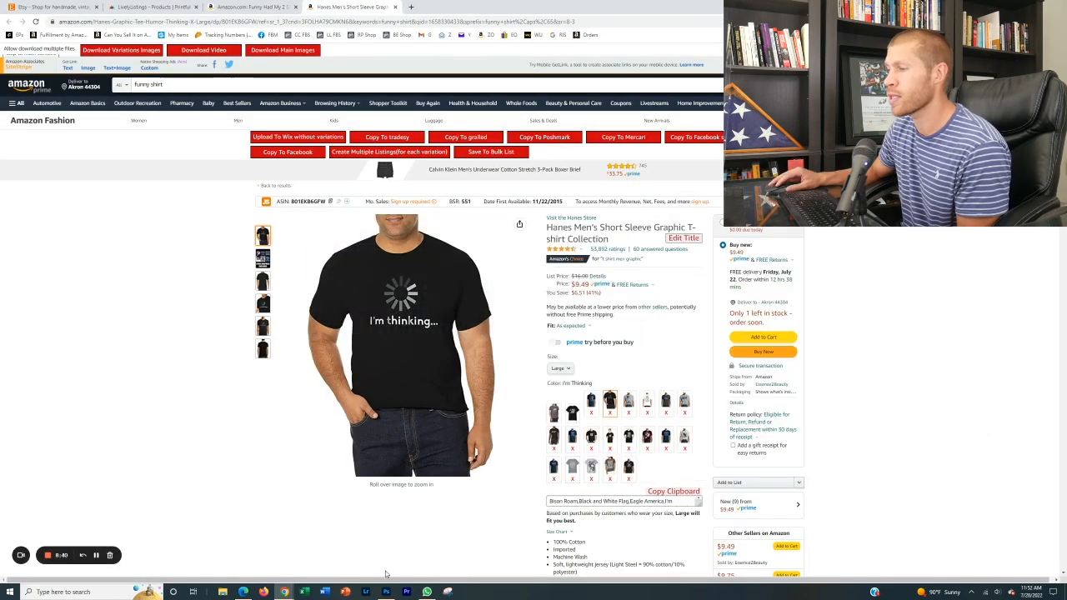
{"action": "left_click", "coordinate": [387, 592]}
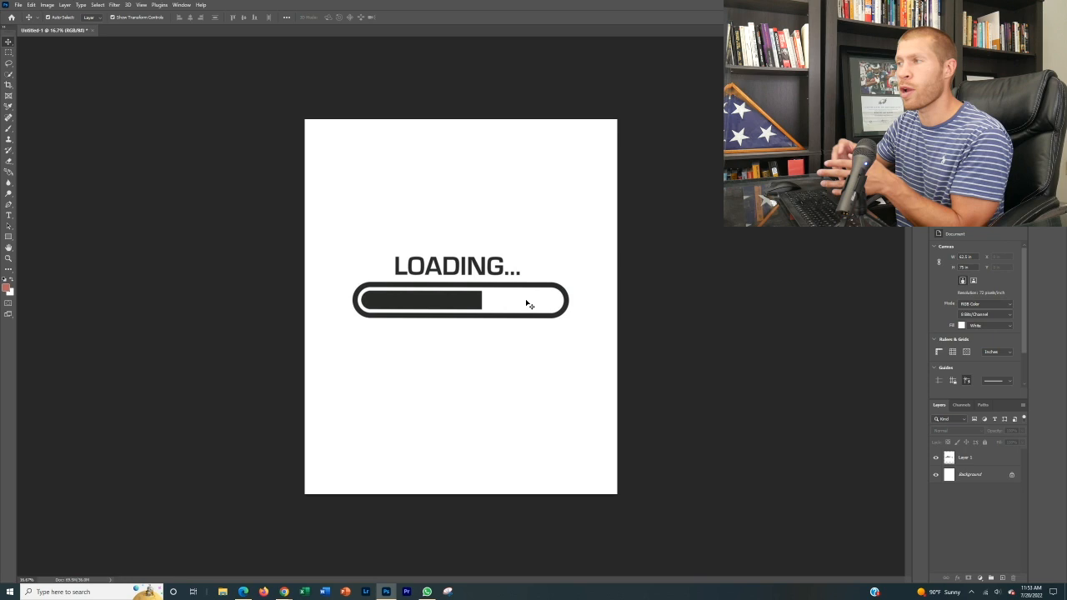
{"action": "mouse_move", "coordinate": [430, 362]}
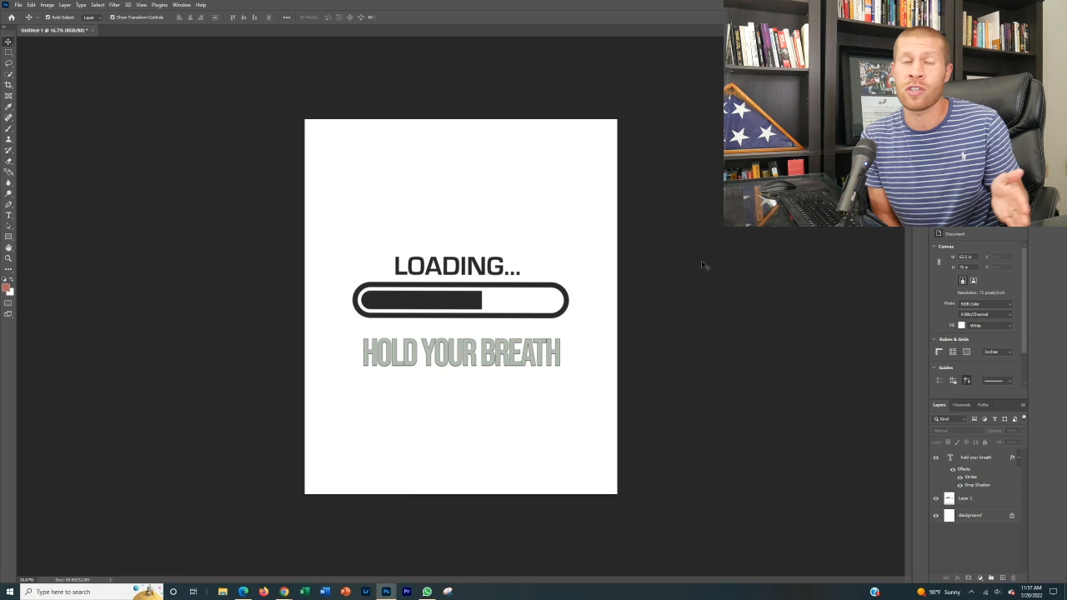
{"action": "mouse_move", "coordinate": [365, 257]}
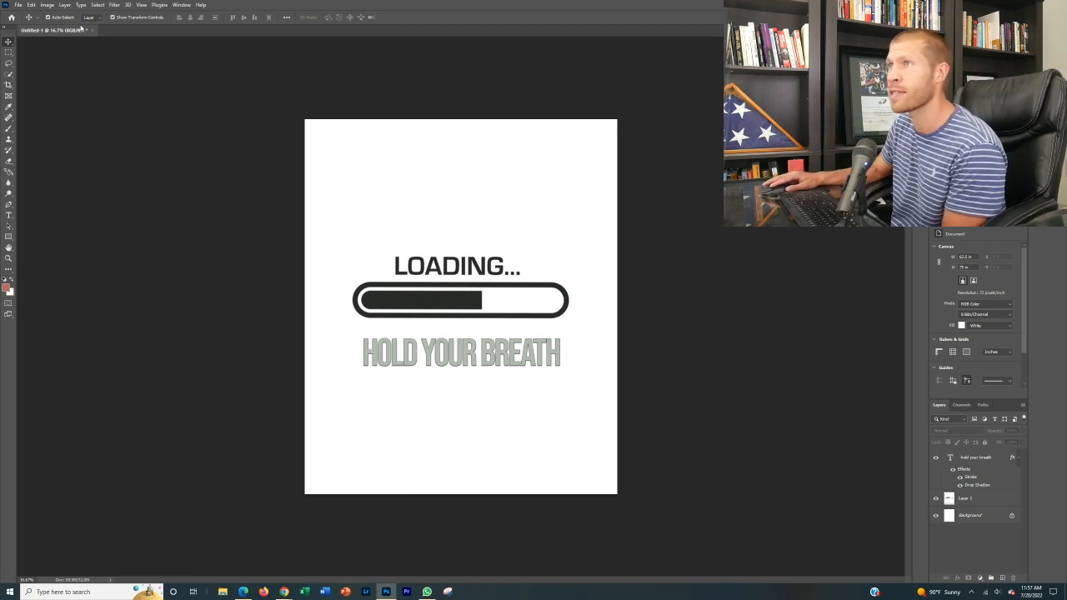
{"action": "left_click", "coordinate": [16, 5]}
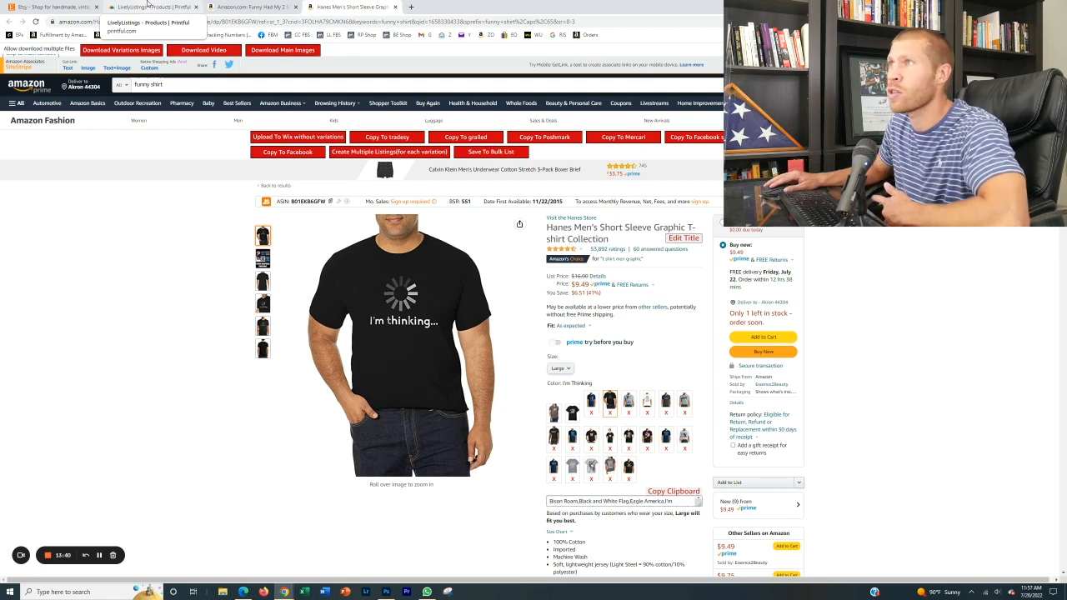
Step: In Printful's add-products catalog, narrow to Men's clothing > T-shirts
{"action": "left_click", "coordinate": [150, 6]}
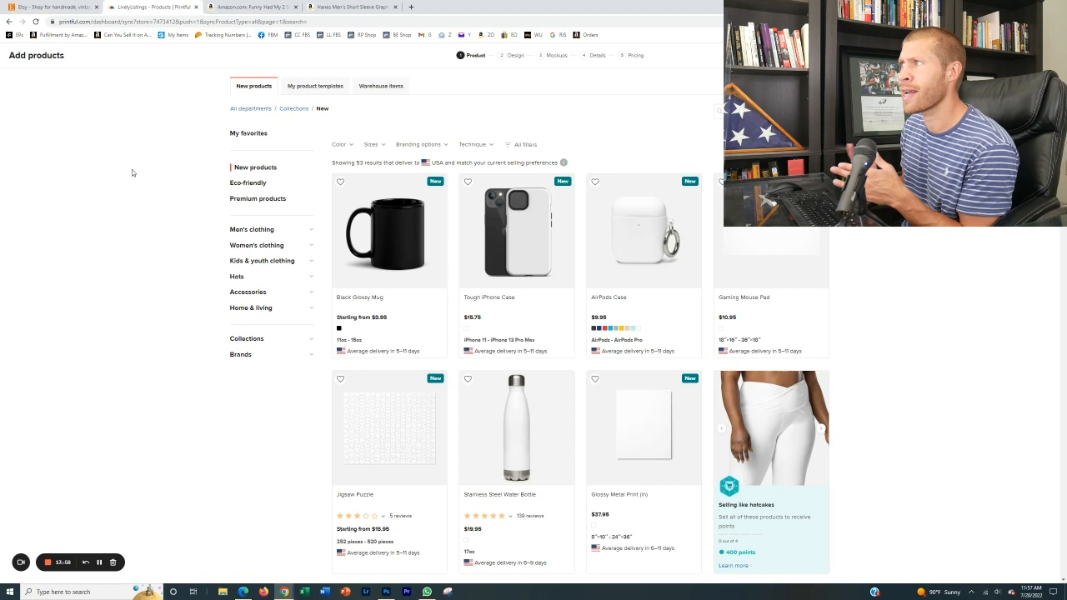
{"action": "mouse_move", "coordinate": [242, 123]}
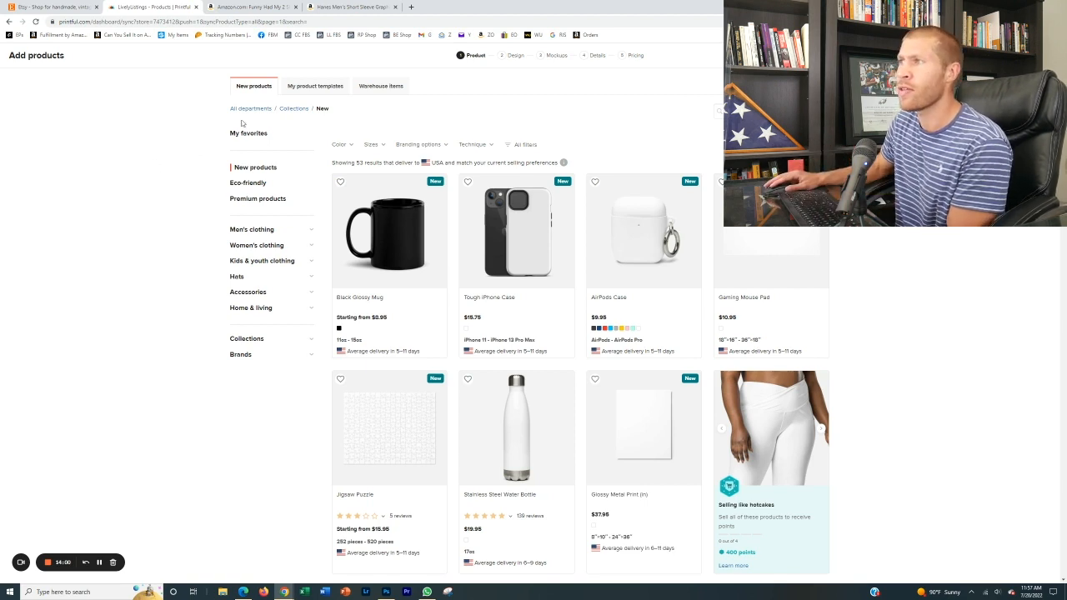
{"action": "mouse_move", "coordinate": [483, 287]}
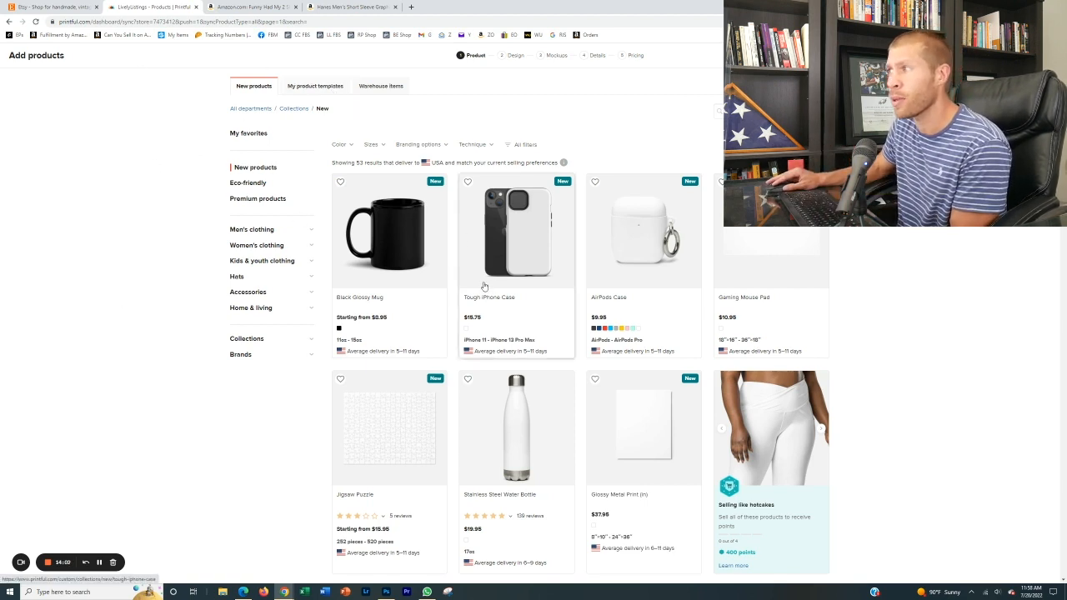
{"action": "mouse_move", "coordinate": [493, 317]}
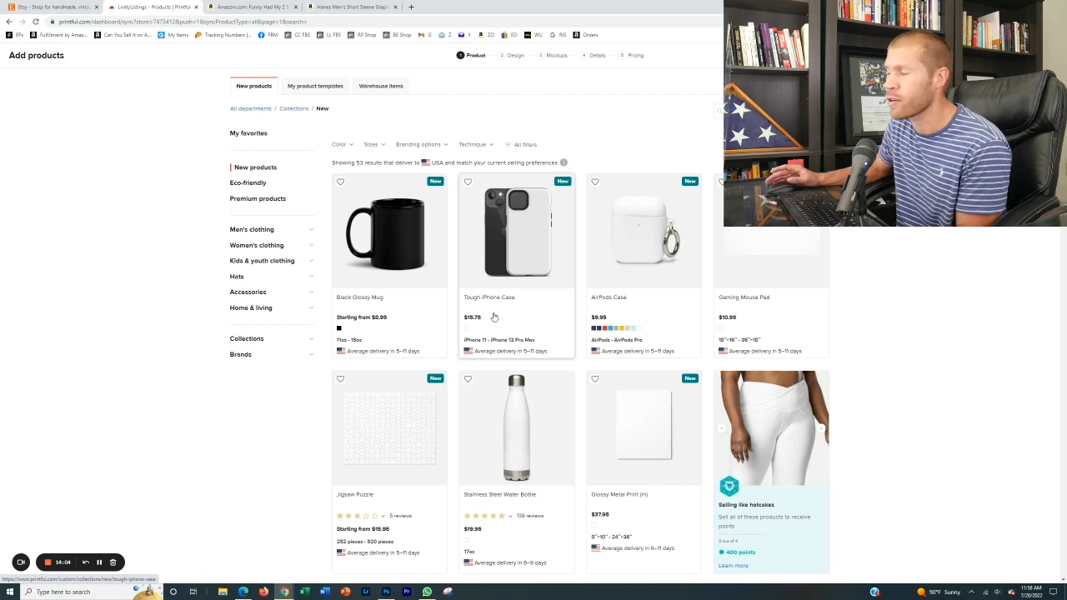
{"action": "mouse_move", "coordinate": [540, 443]}
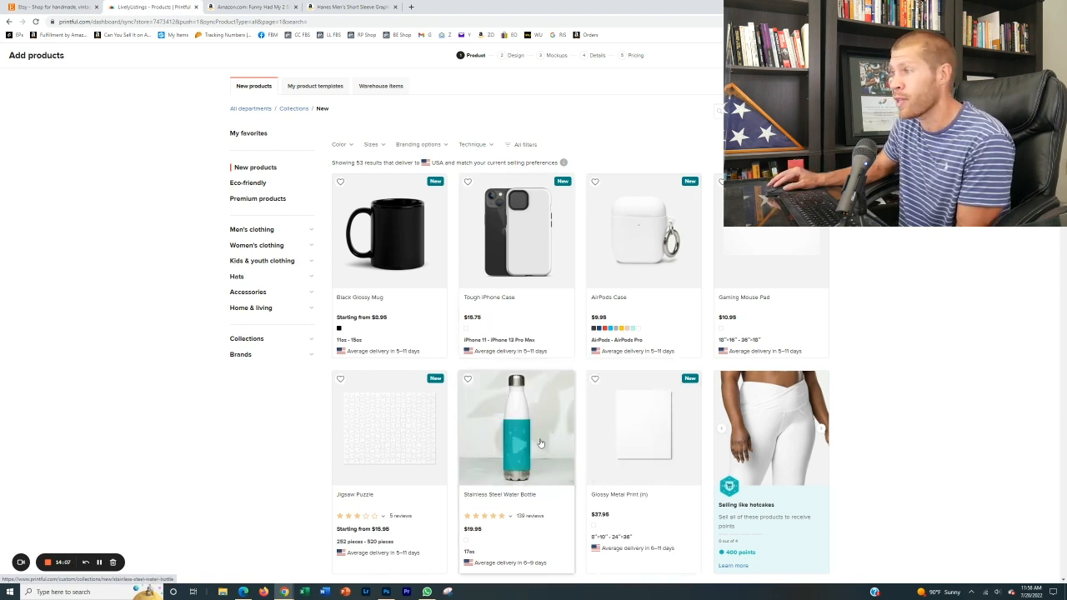
{"action": "mouse_move", "coordinate": [550, 457]}
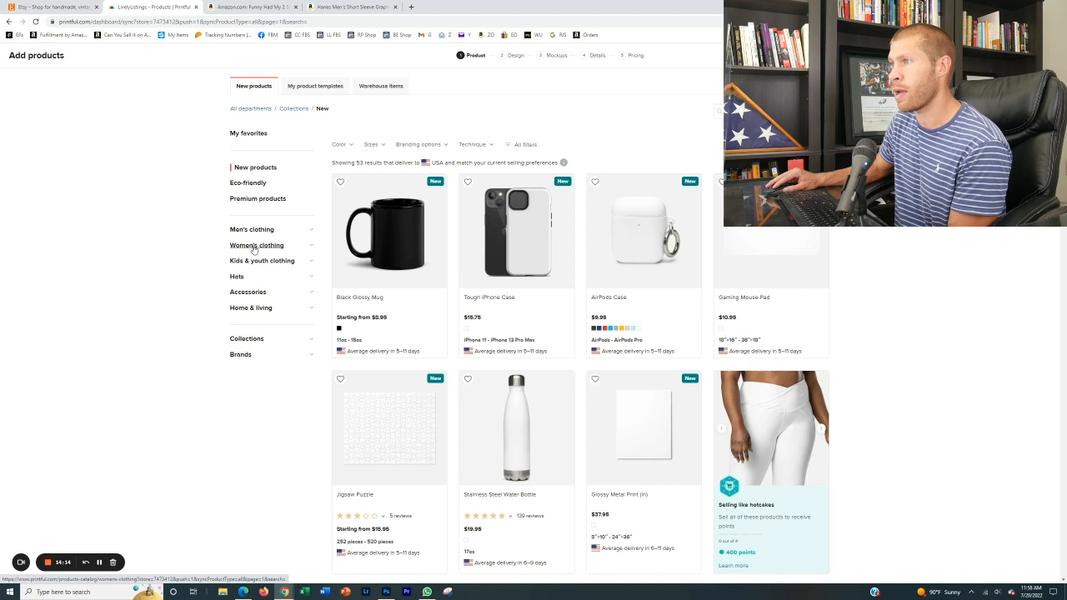
{"action": "left_click", "coordinate": [257, 245]}
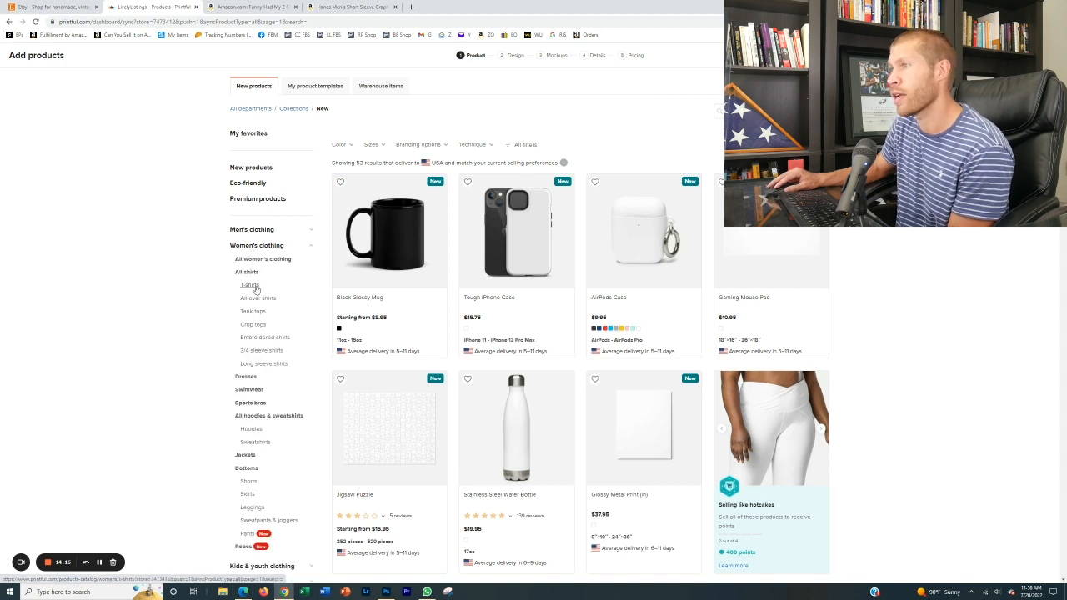
{"action": "left_click", "coordinate": [252, 230]}
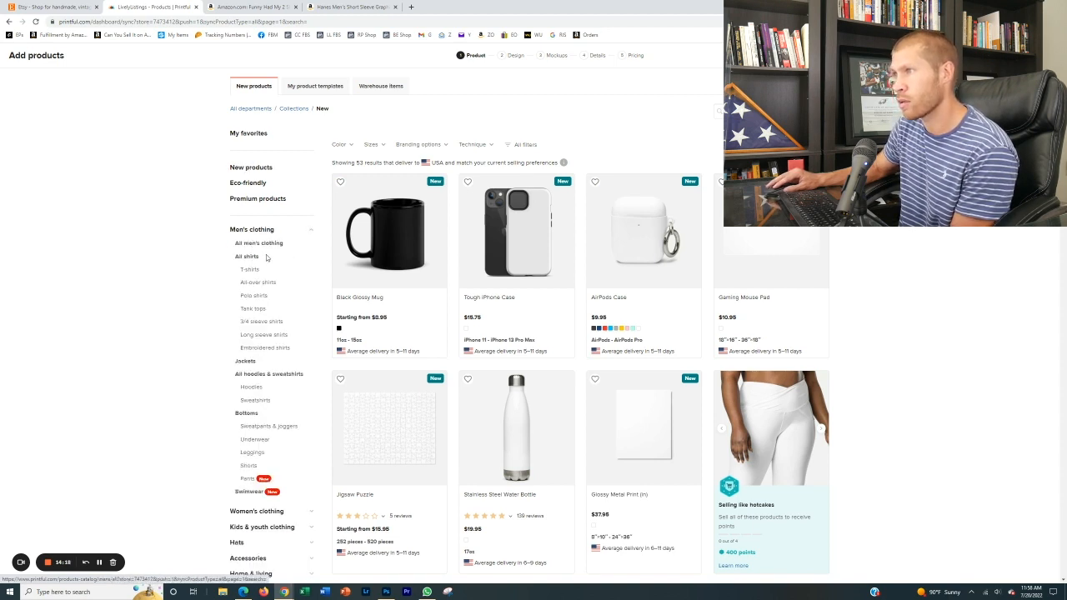
{"action": "left_click", "coordinate": [250, 269]}
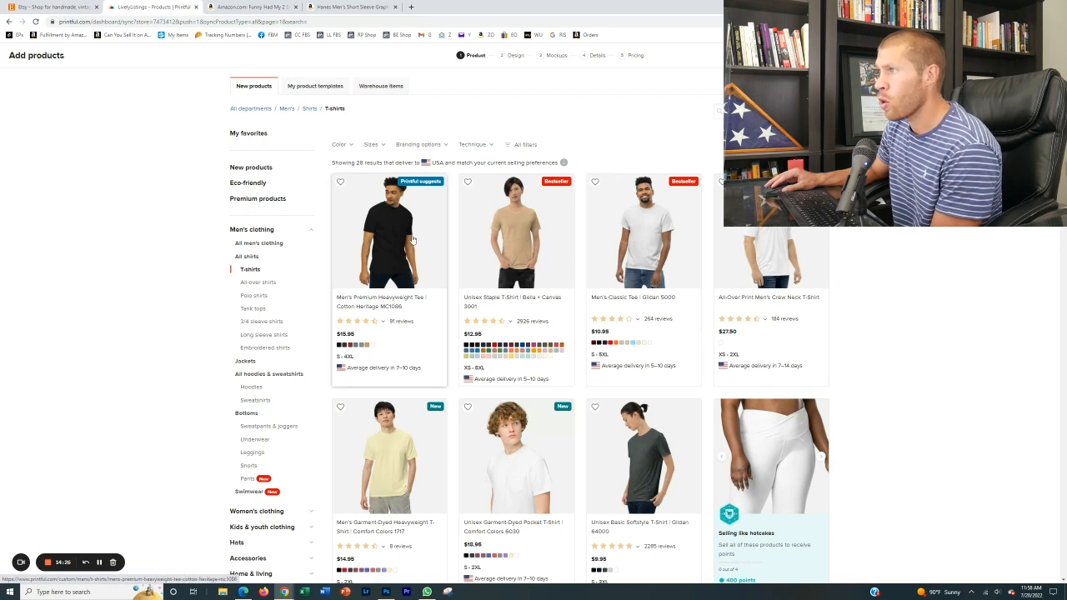
{"action": "mouse_move", "coordinate": [403, 253]}
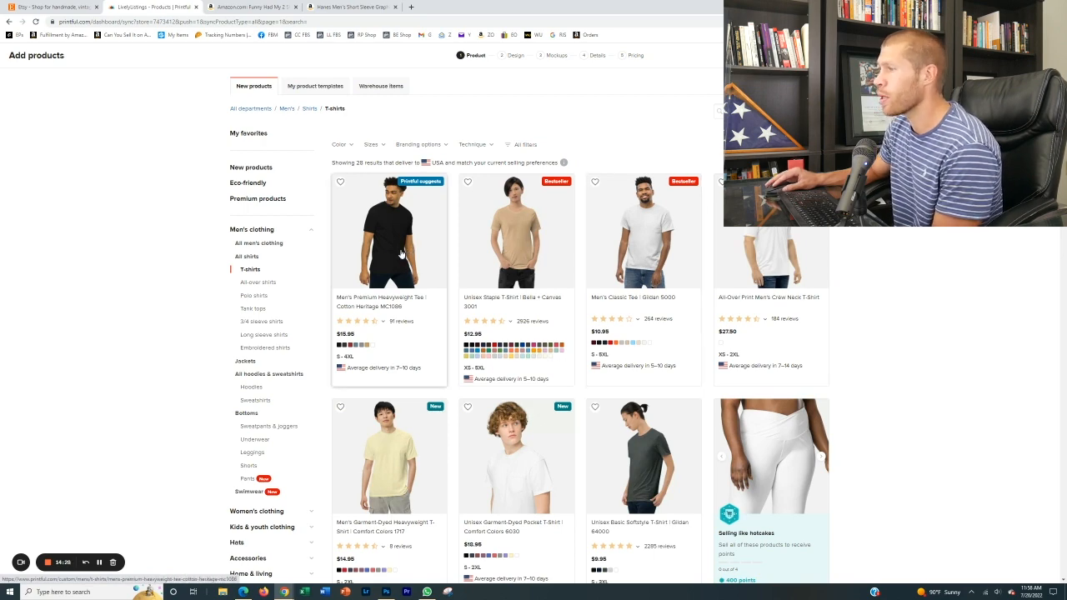
Step: Choose the Men's Classic Tee (Gildan 5000) to start designing it
{"action": "scroll", "scroll_direction": "down", "scroll_amount": 3}
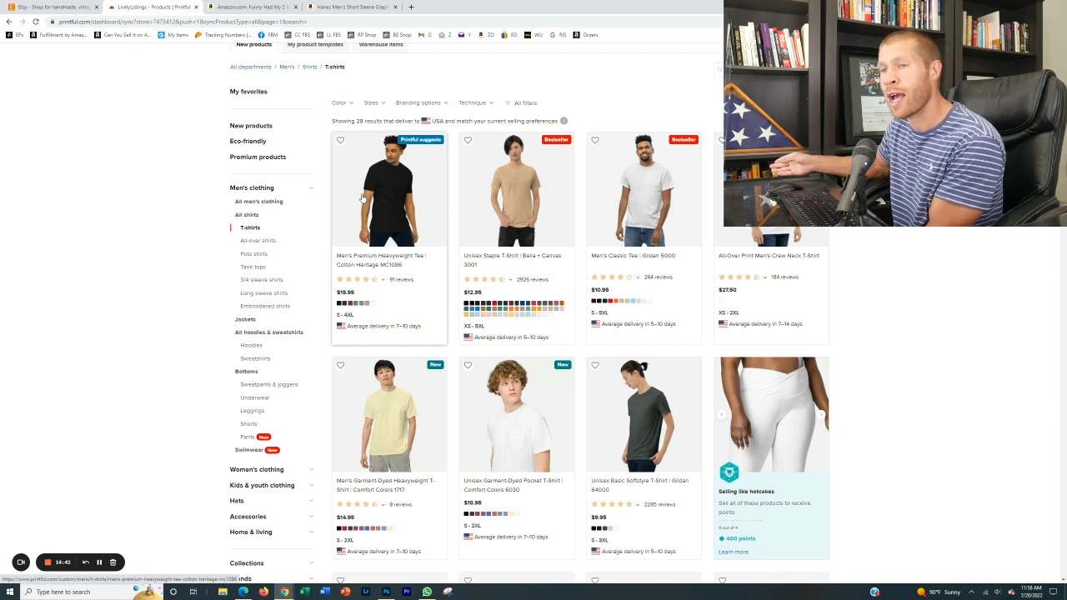
{"action": "mouse_move", "coordinate": [408, 194]}
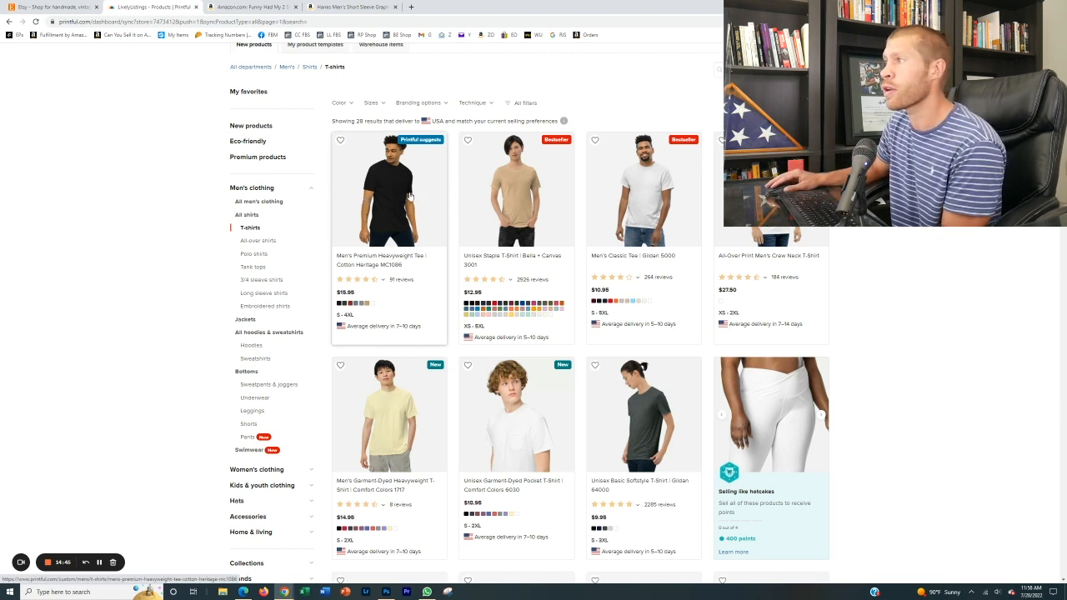
{"action": "mouse_move", "coordinate": [664, 213]}
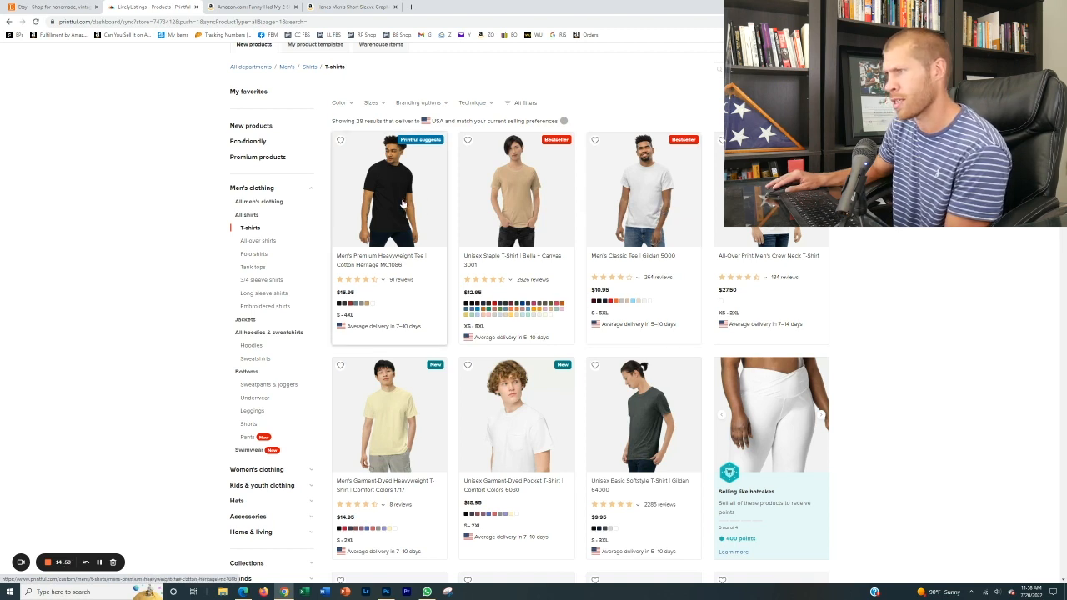
{"action": "mouse_move", "coordinate": [664, 192]}
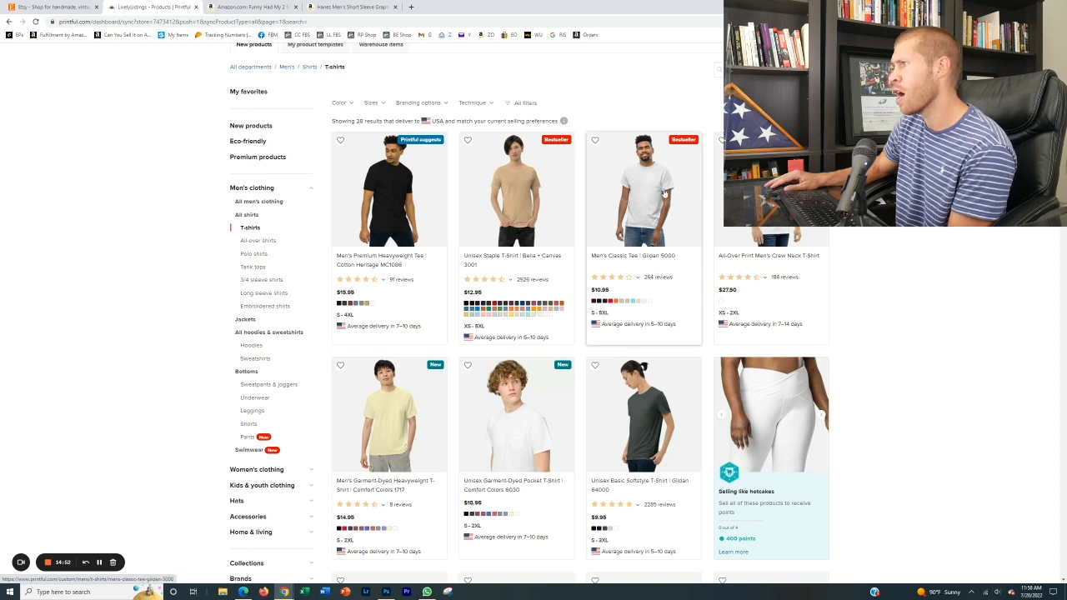
{"action": "left_click", "coordinate": [644, 190]}
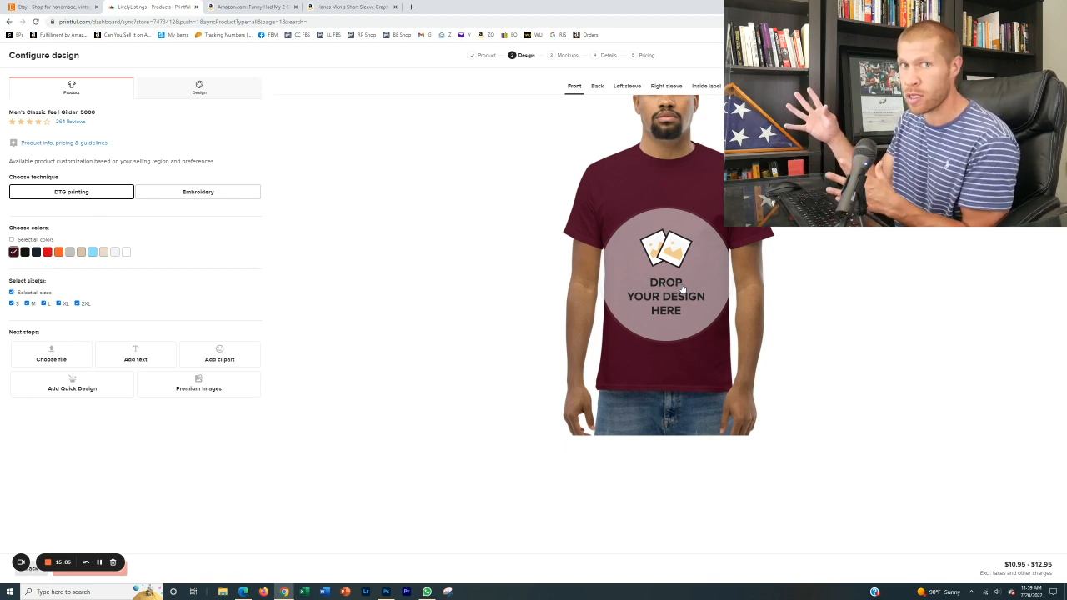
{"action": "mouse_move", "coordinate": [513, 297]}
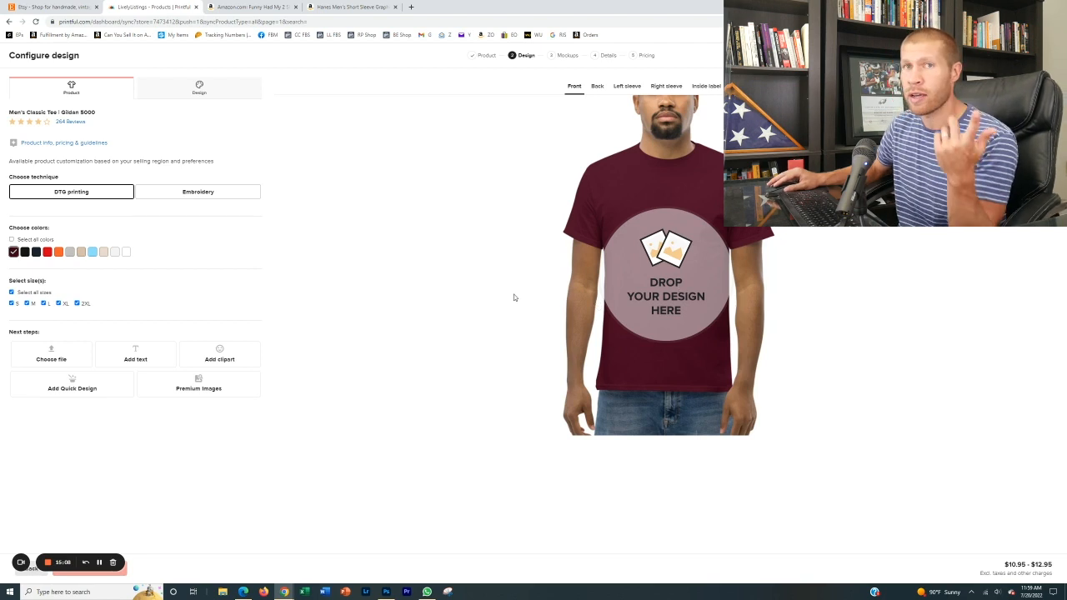
{"action": "mouse_move", "coordinate": [827, 260]}
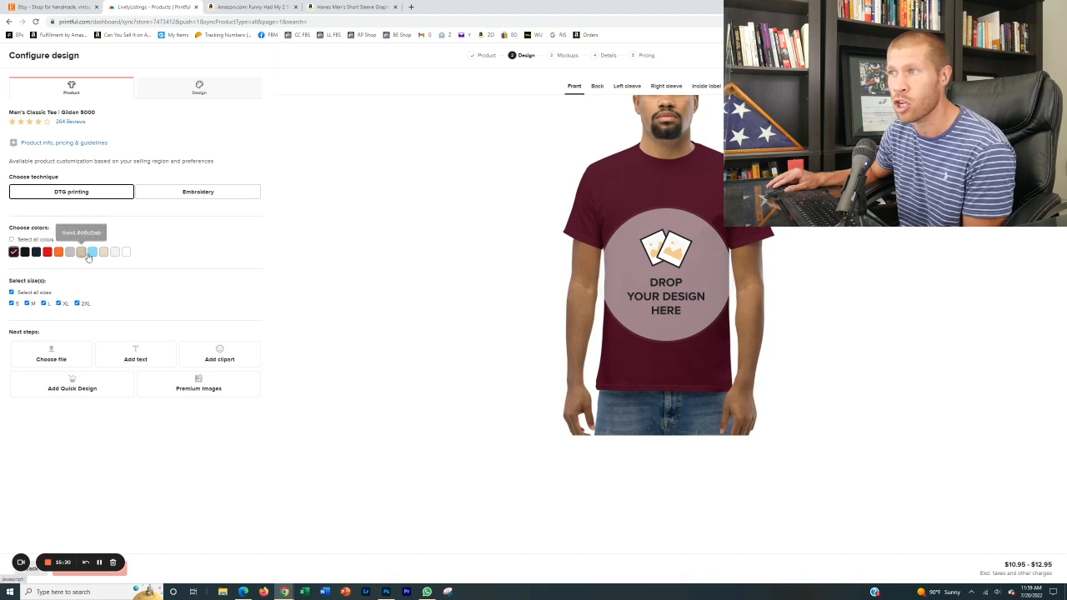
Step: Make the tee white with the LOADING design applied and proceed to mockups
{"action": "left_click", "coordinate": [126, 251]}
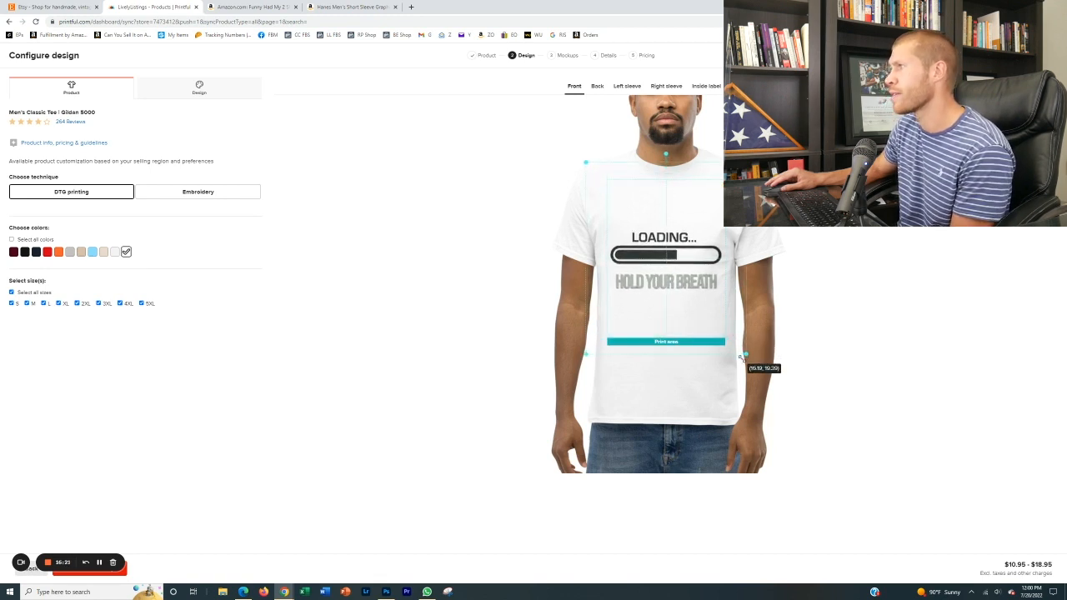
{"action": "mouse_move", "coordinate": [829, 263]}
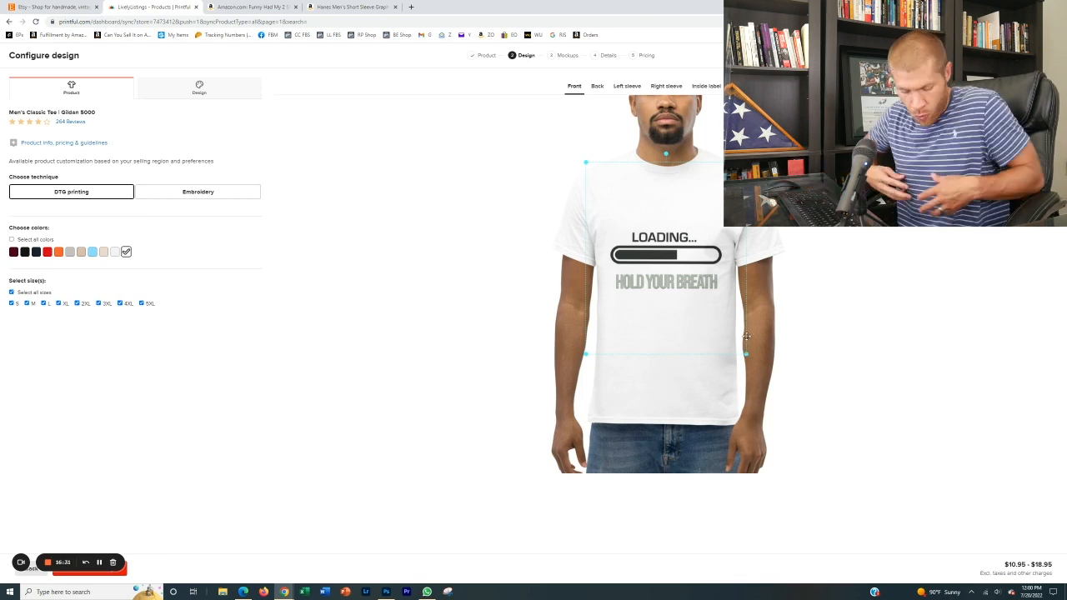
{"action": "left_click", "coordinate": [577, 55]}
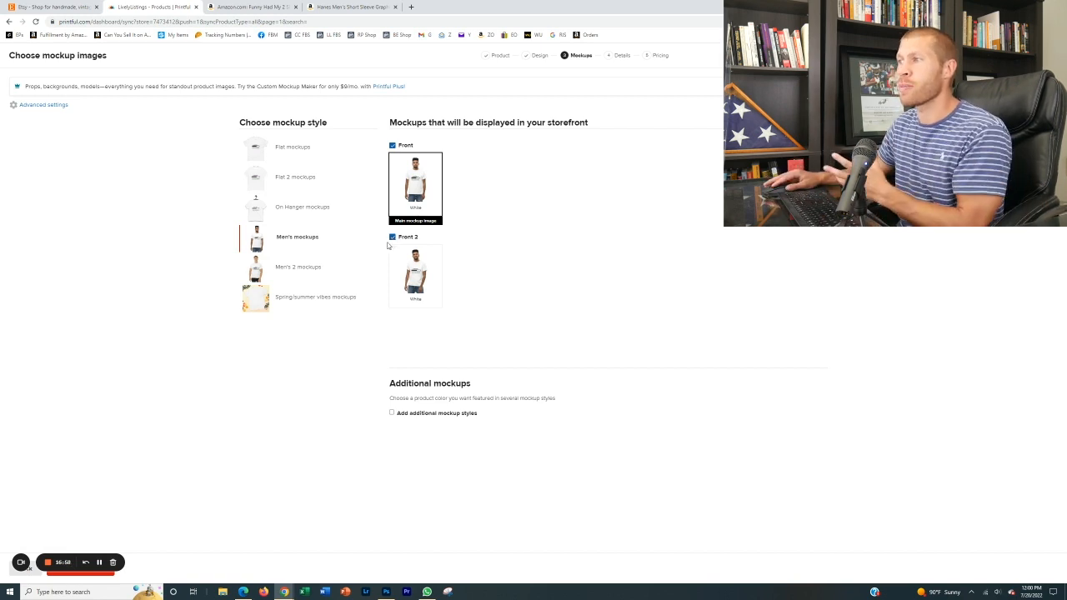
Step: Select the Men's 2 mockup style and continue to the product details step
{"action": "left_click", "coordinate": [391, 237]}
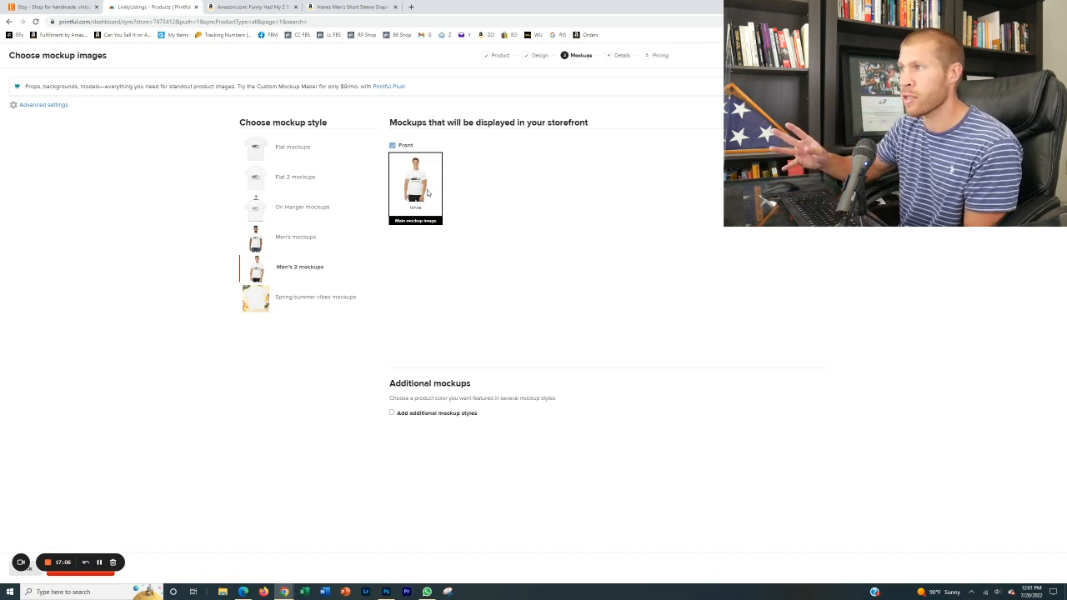
{"action": "left_click", "coordinate": [595, 55]}
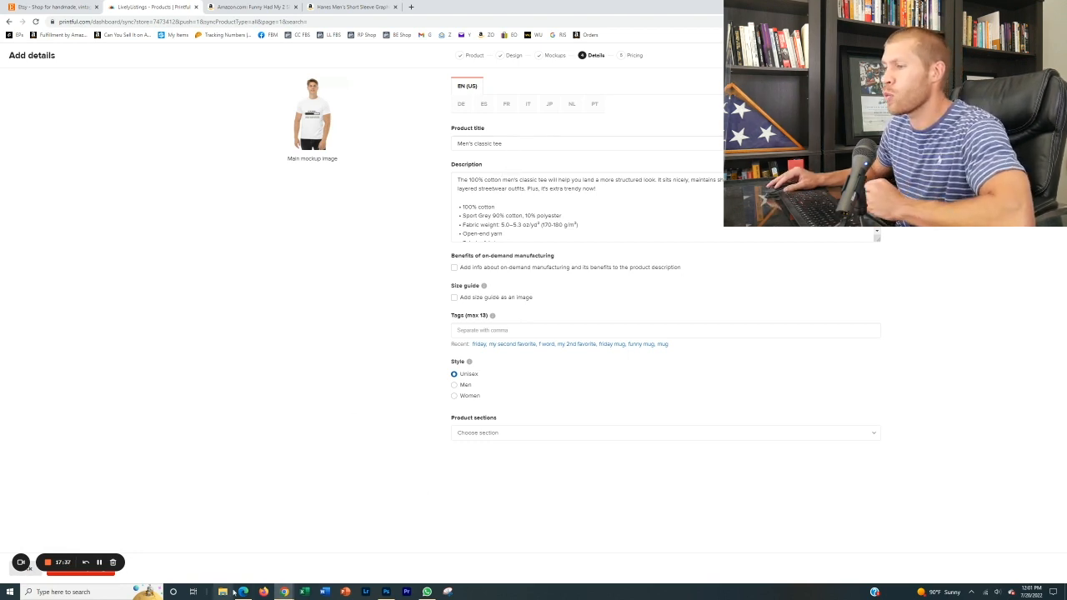
Step: Copy a competitor's 'I'm Thinking Shirt, Loading T-Shirt' title from Etsy into Product title, then view the Amazon booster shirt
{"action": "left_click", "coordinate": [50, 7]}
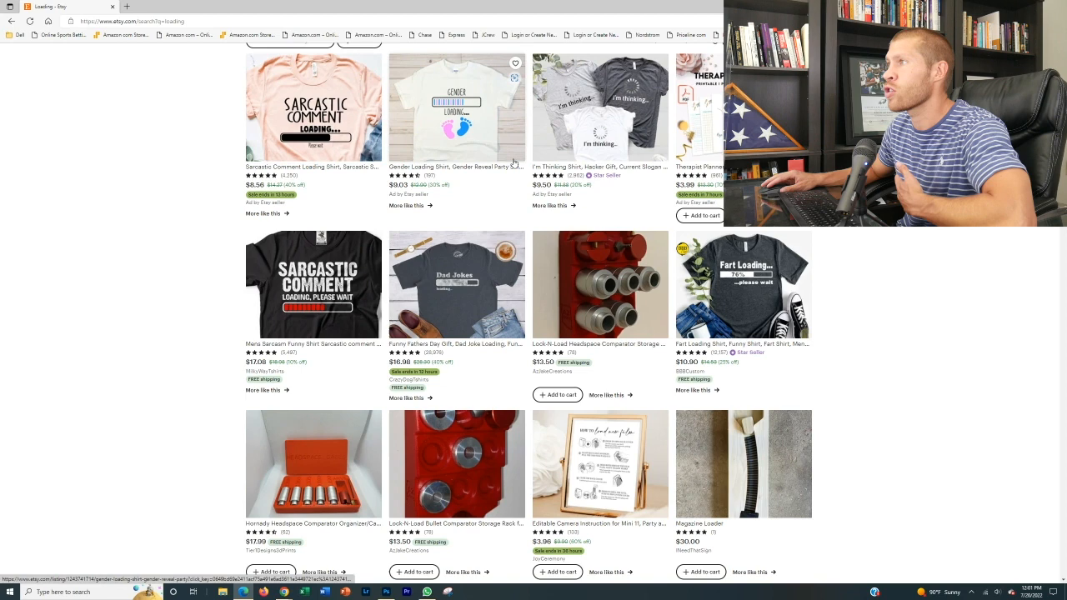
{"action": "scroll", "scroll_direction": "up", "scroll_amount": 3}
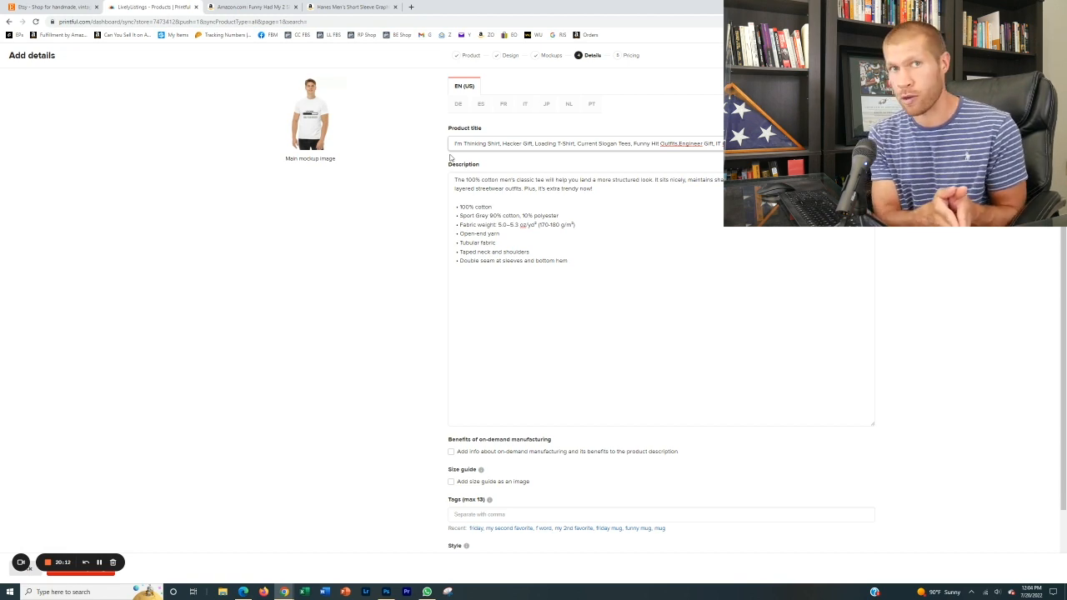
{"action": "left_click", "coordinate": [250, 7]}
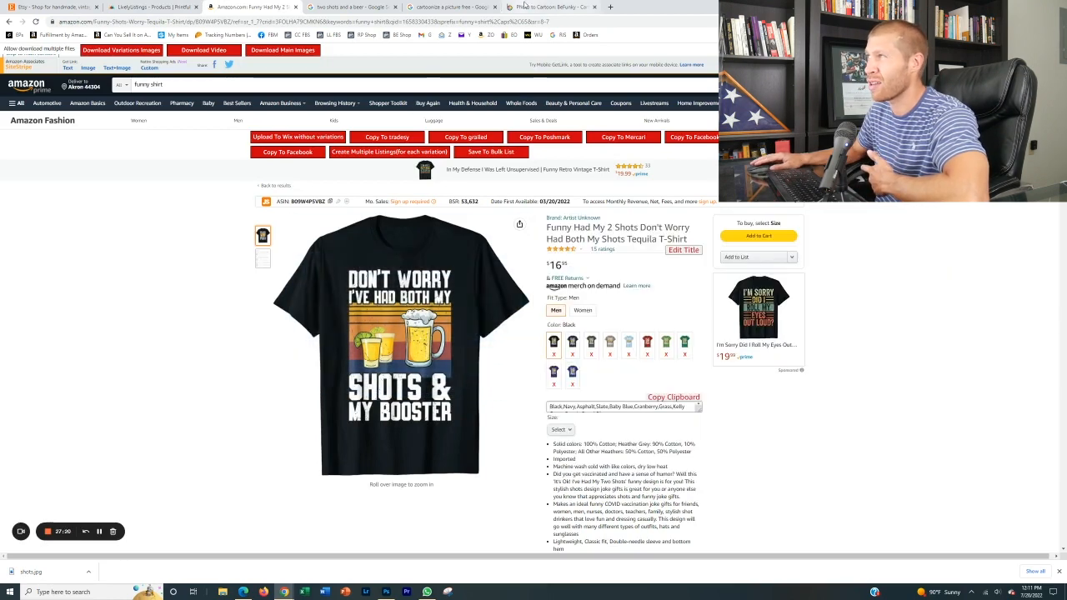
Step: Load the shot-glass-and-beer photo into BeFunky's Photo to Cartoon editor
{"action": "left_click", "coordinate": [550, 6]}
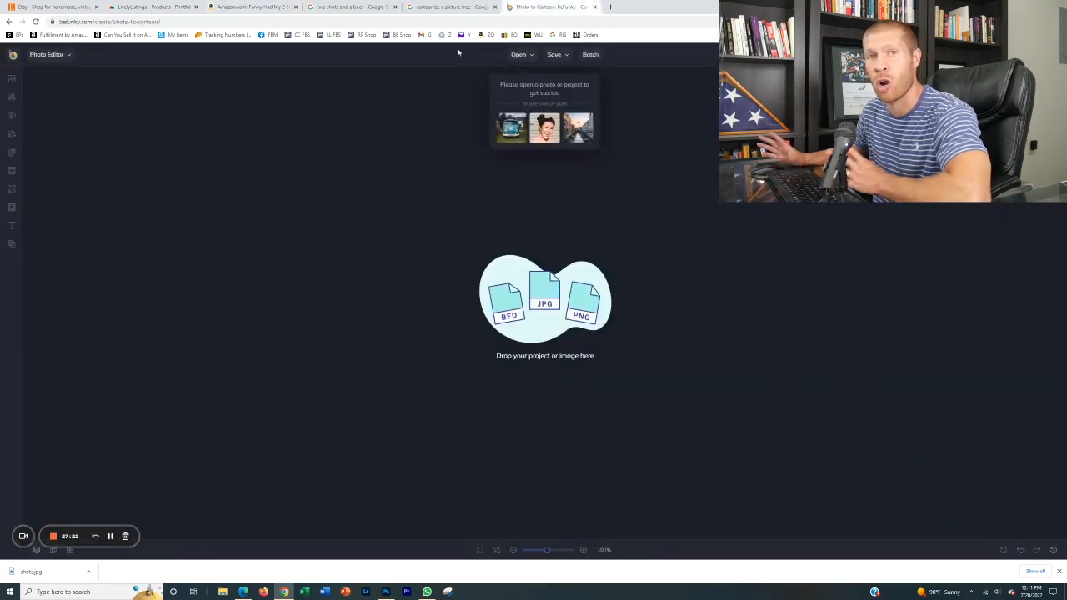
{"action": "mouse_move", "coordinate": [390, 63]}
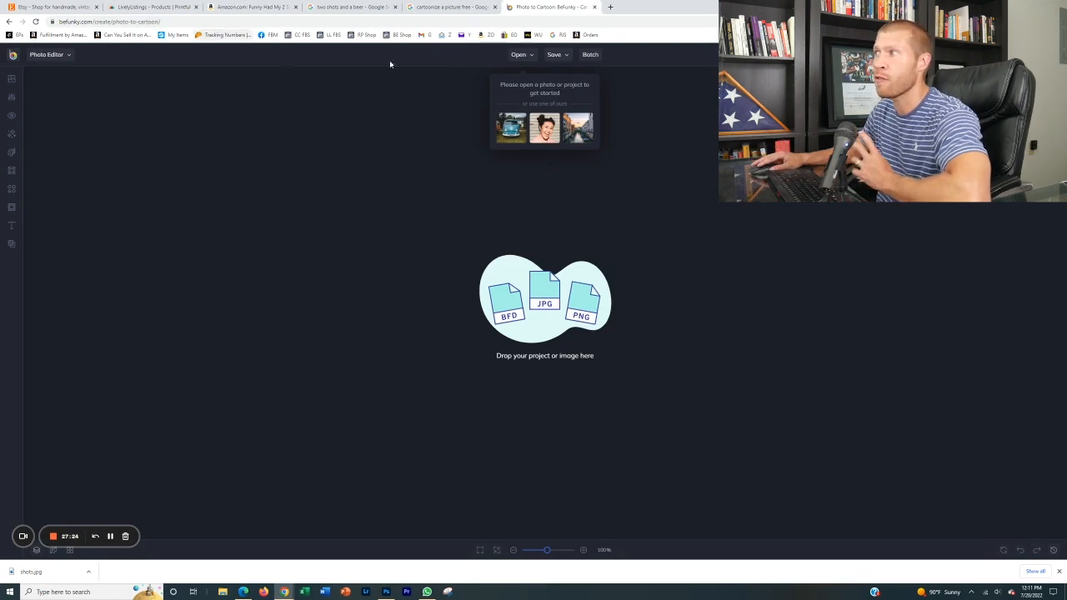
{"action": "mouse_move", "coordinate": [793, 253]}
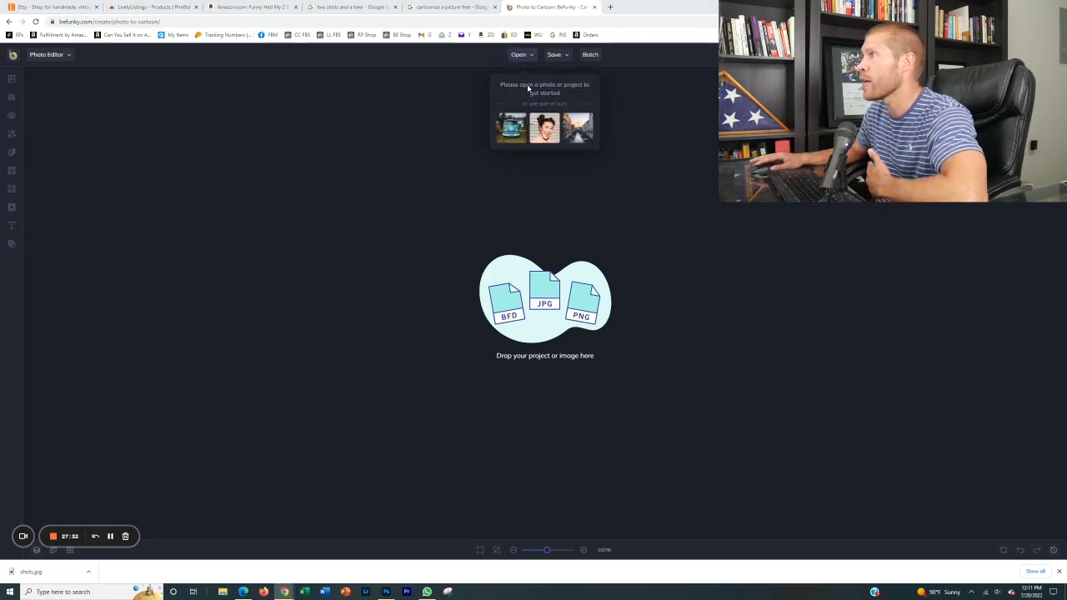
{"action": "left_click", "coordinate": [519, 54]}
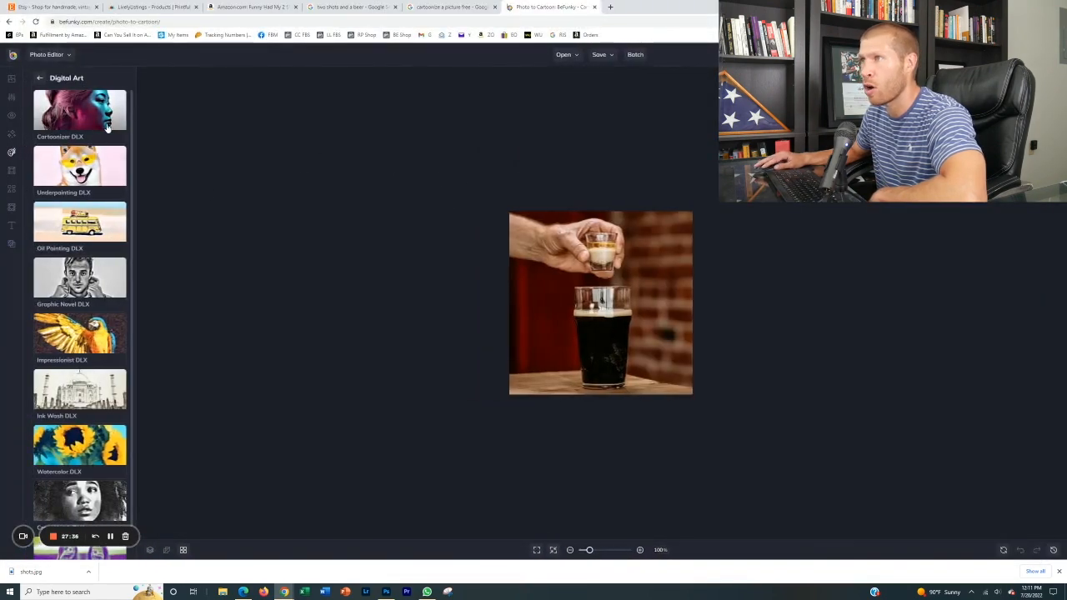
Step: Apply a Digital Art cartoon effect to the photo and copy the captured result into Photoshop
{"action": "left_click", "coordinate": [80, 114]}
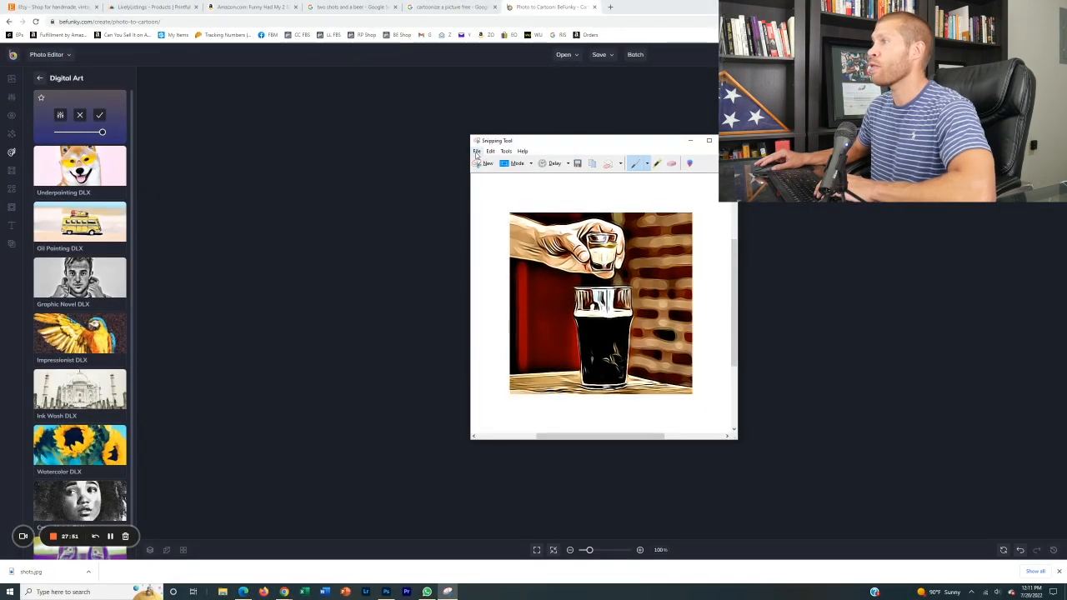
{"action": "left_click", "coordinate": [387, 592]}
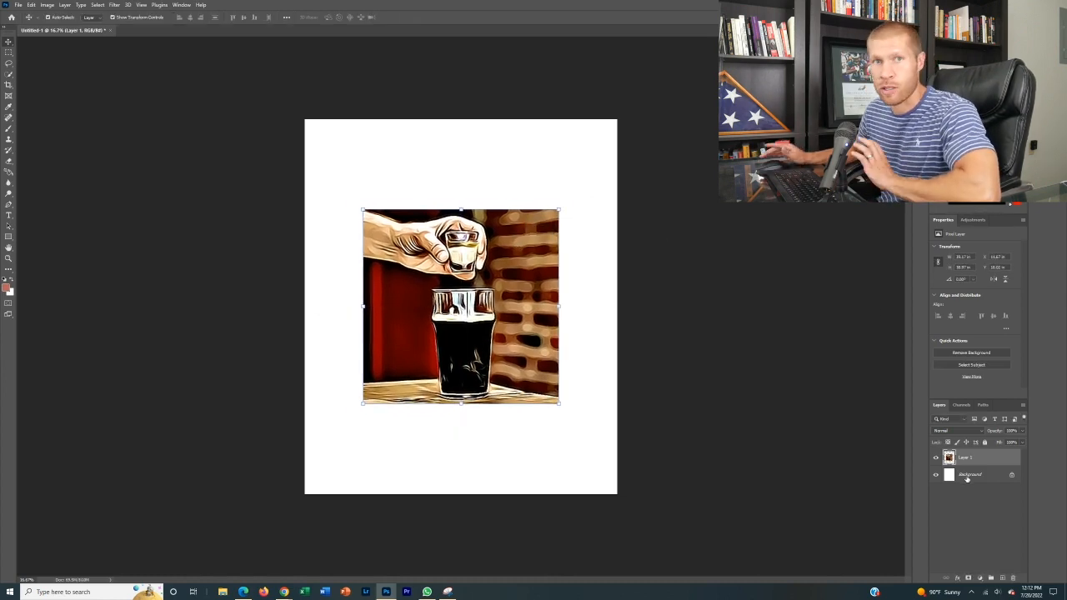
Step: Paste the cartoon shot-and-beer image onto a square white canvas and arrange its layers
{"action": "left_click", "coordinate": [935, 473]}
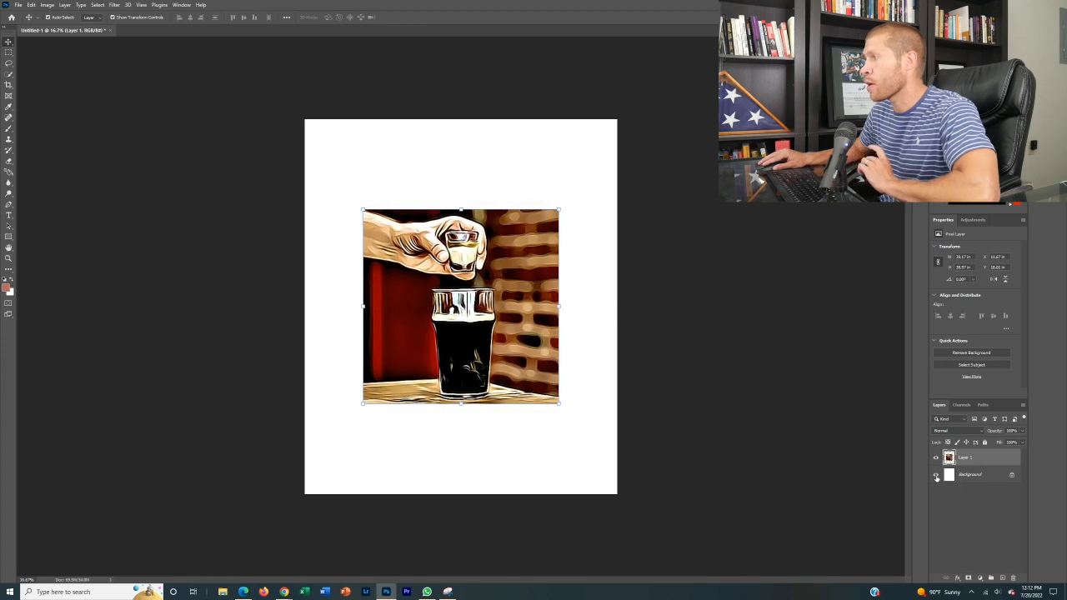
{"action": "left_click", "coordinate": [936, 473]}
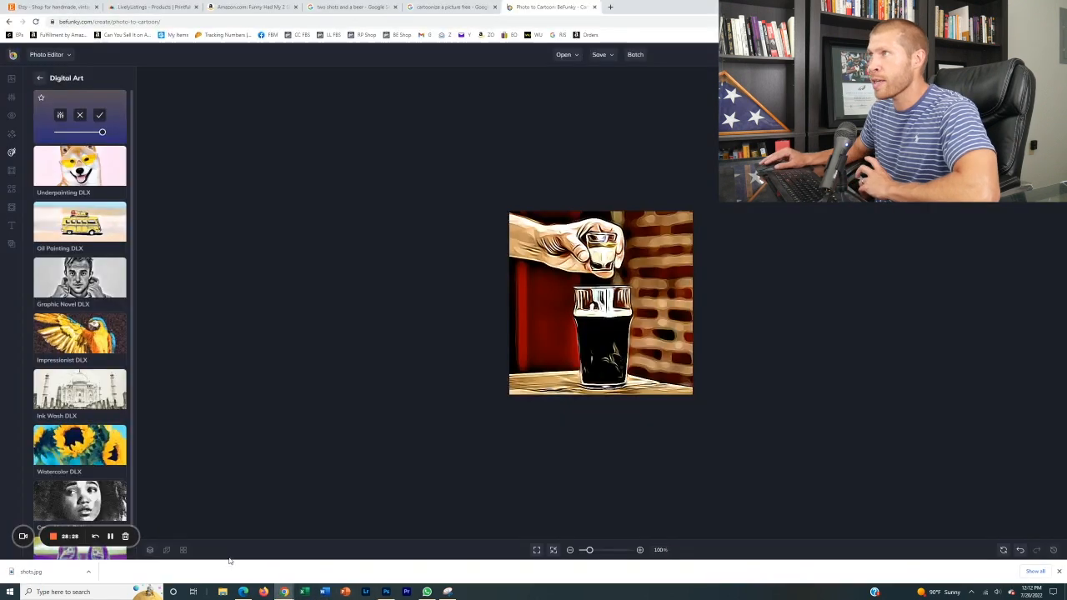
{"action": "left_click", "coordinate": [250, 6]}
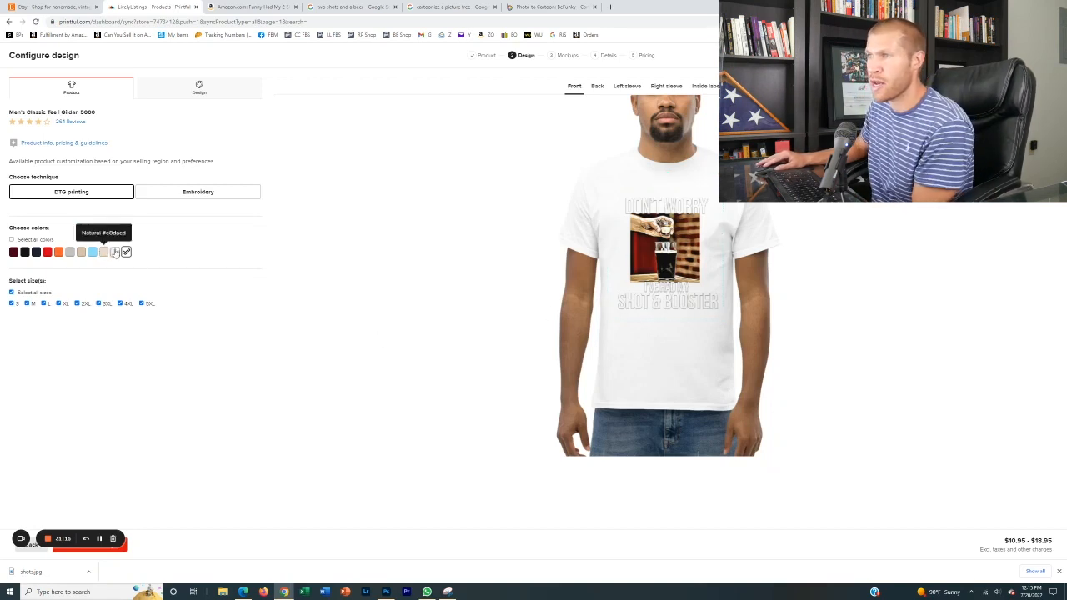
{"action": "mouse_move", "coordinate": [115, 252]}
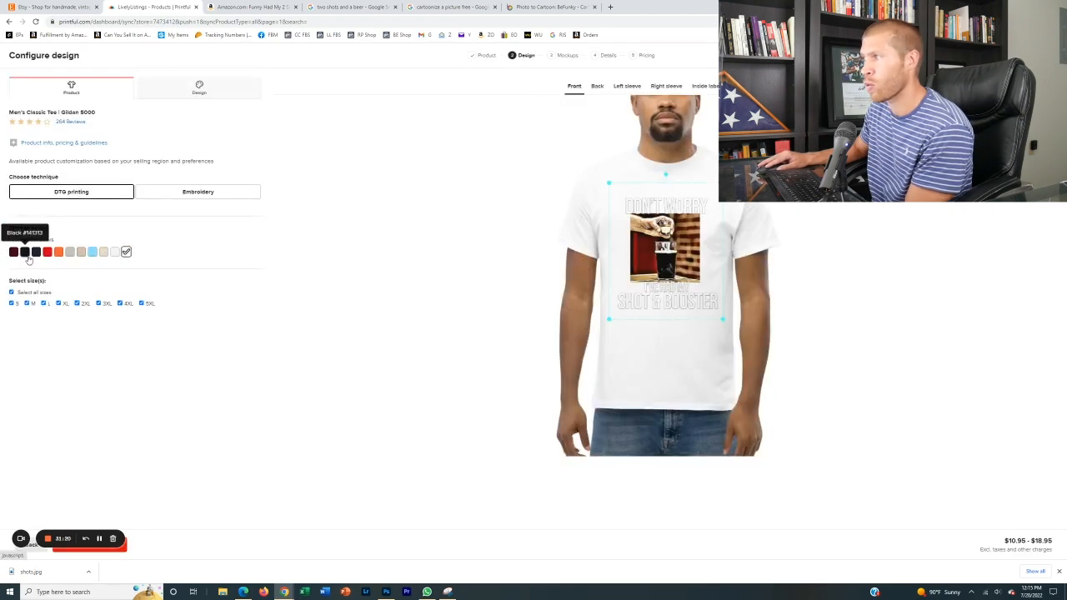
Step: Add black, maroon, navy, red and orange shirt colours, then proceed to mockups
{"action": "left_click", "coordinate": [23, 252]}
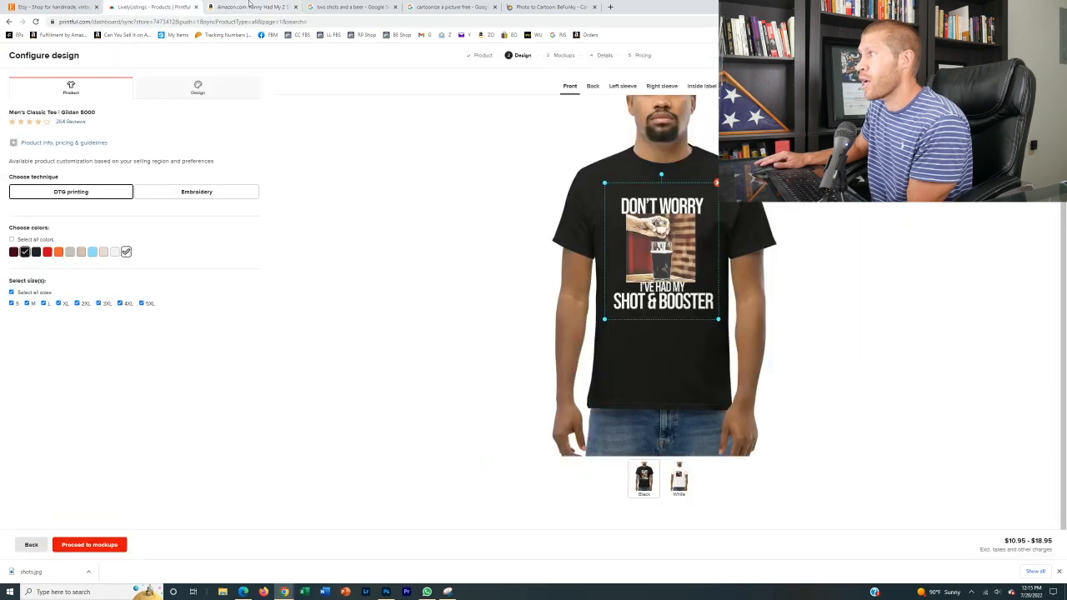
{"action": "left_click", "coordinate": [249, 7]}
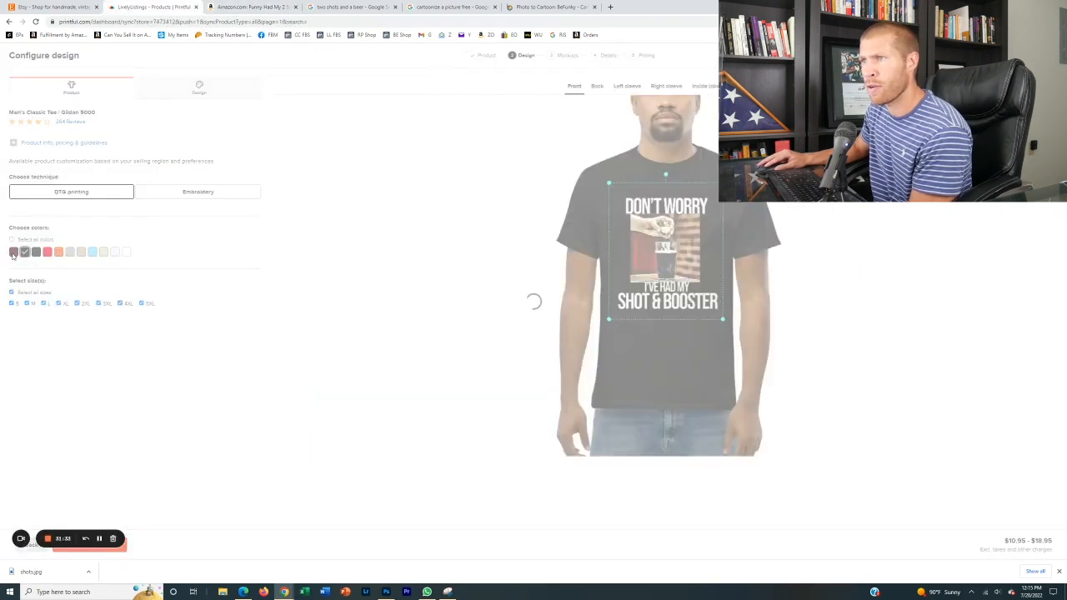
{"action": "left_click", "coordinate": [14, 252]}
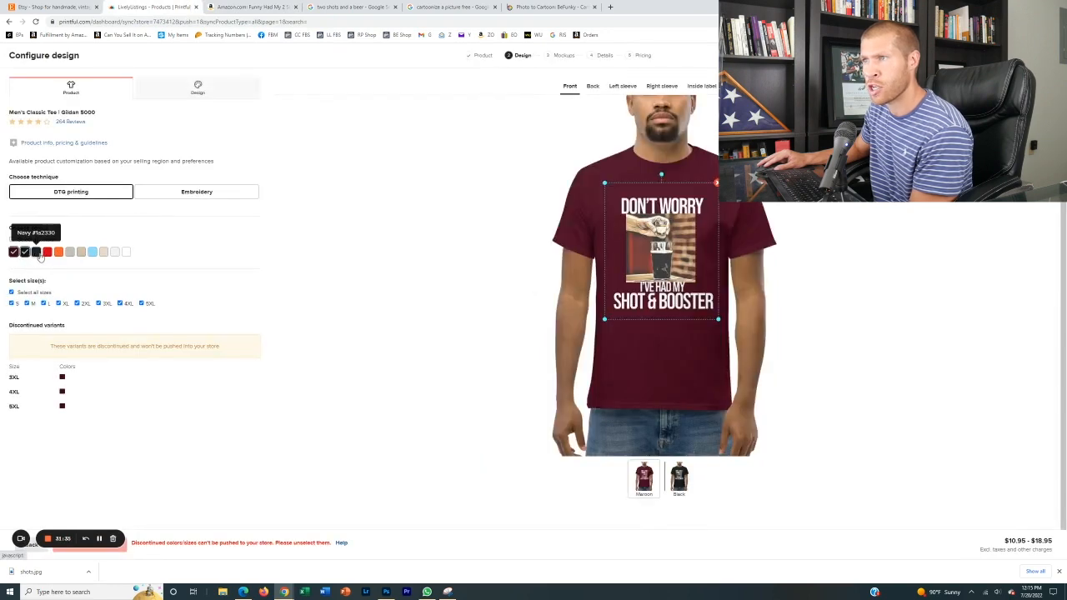
{"action": "left_click", "coordinate": [59, 252]}
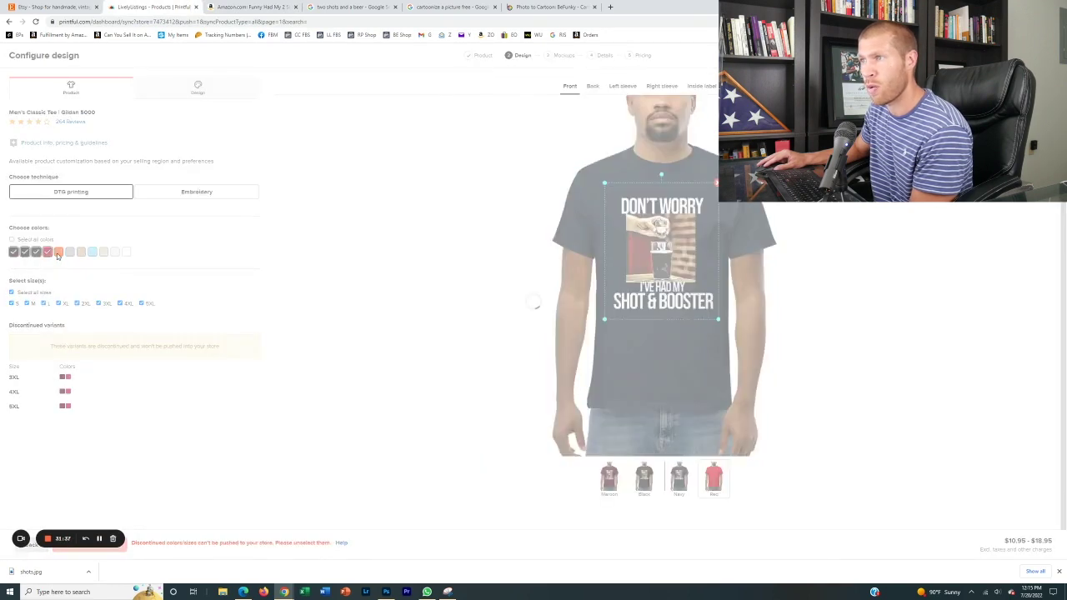
{"action": "left_click", "coordinate": [578, 55]}
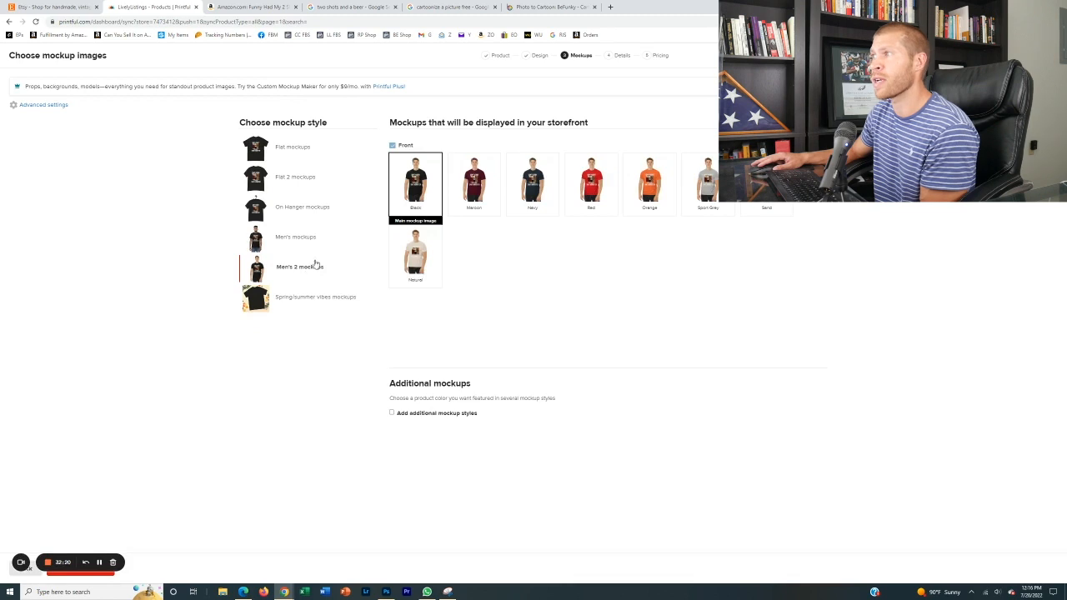
{"action": "mouse_move", "coordinate": [147, 525]}
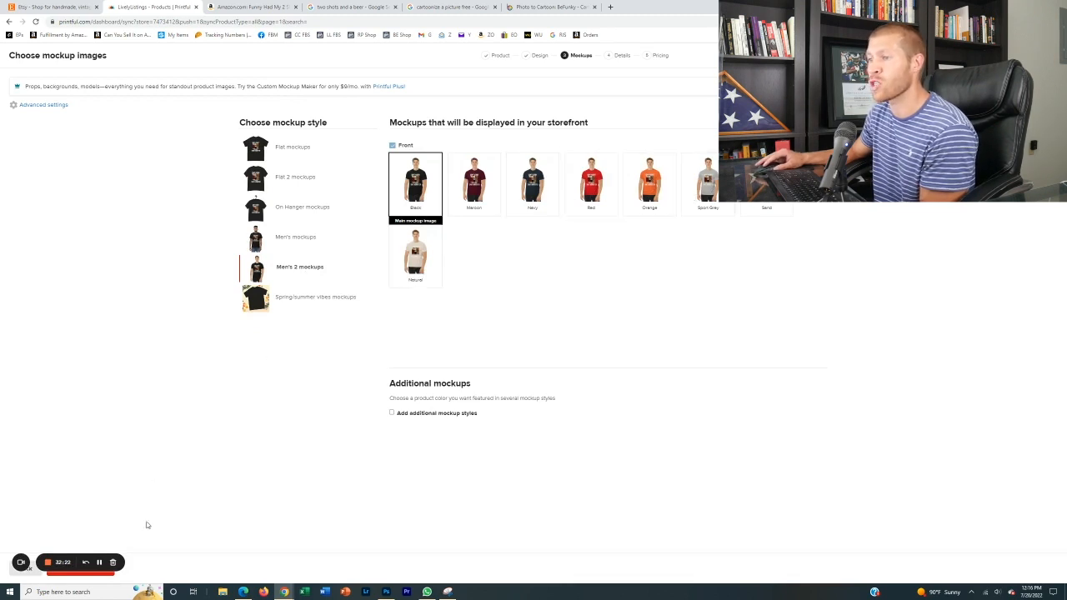
Step: Continue past mockups and details unchanged to the pricing page
{"action": "left_click", "coordinate": [595, 55]}
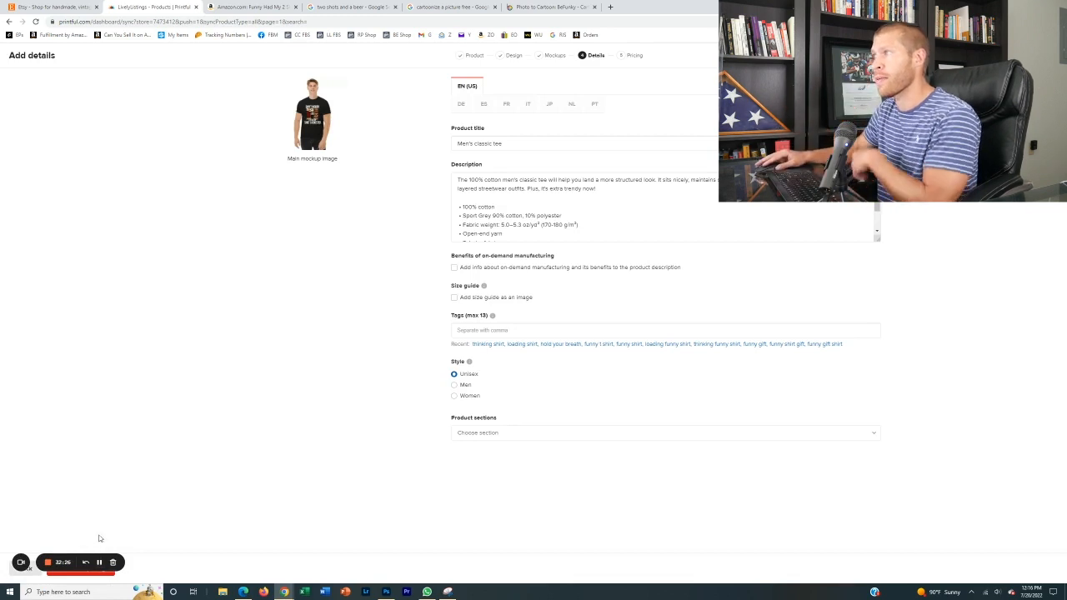
{"action": "left_click", "coordinate": [663, 55]}
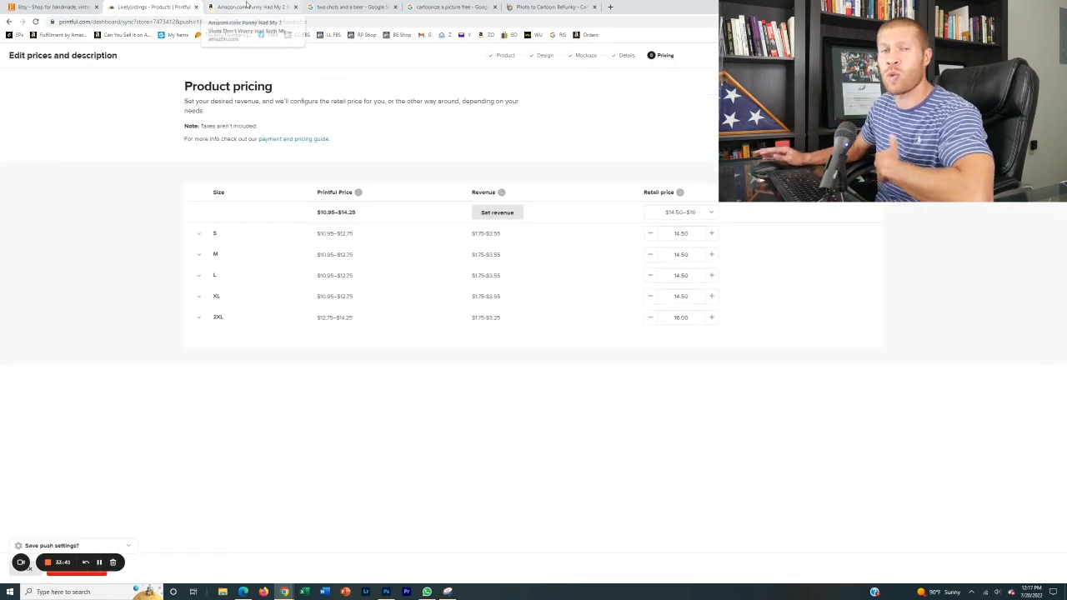